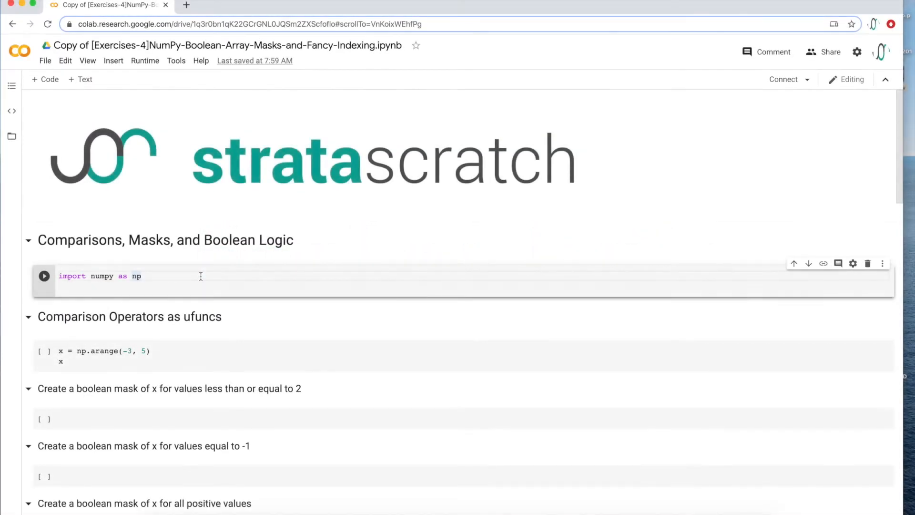
Run the 'import numpy as np' cell and the x = np.arange(-3, 5) cell
{"action": "left_click", "coordinate": [44, 276]}
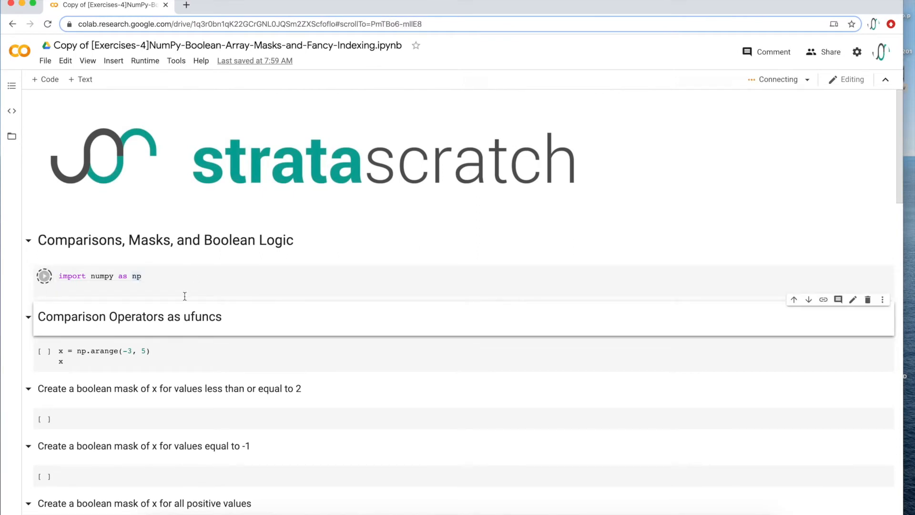
{"action": "scroll", "scroll_direction": "down", "scroll_amount": 3}
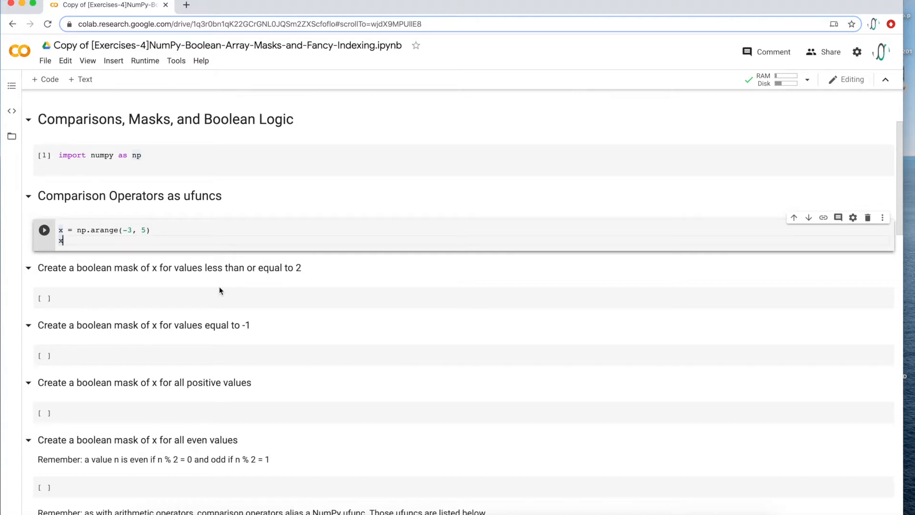
{"action": "left_click", "coordinate": [44, 229]}
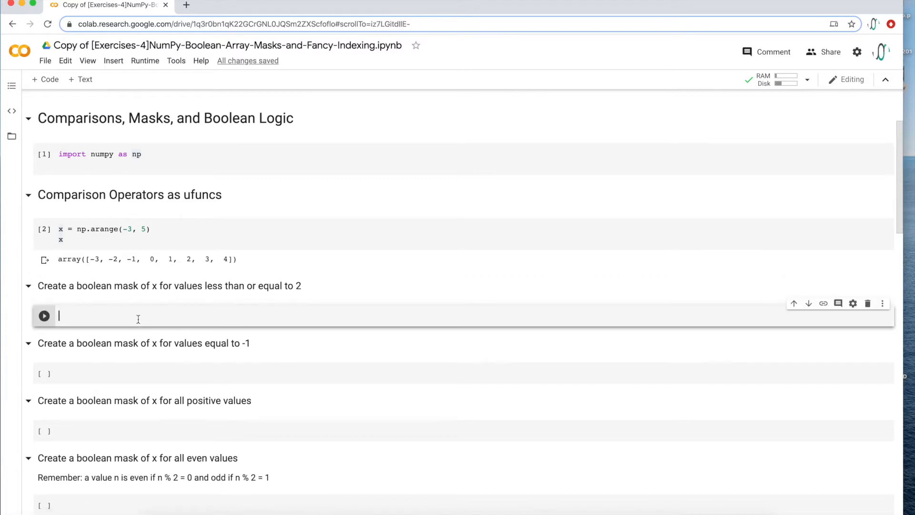
Enter and run x <= 2, giving True for -3 through 2 and False for 3, 4
{"action": "type", "text": "x"}
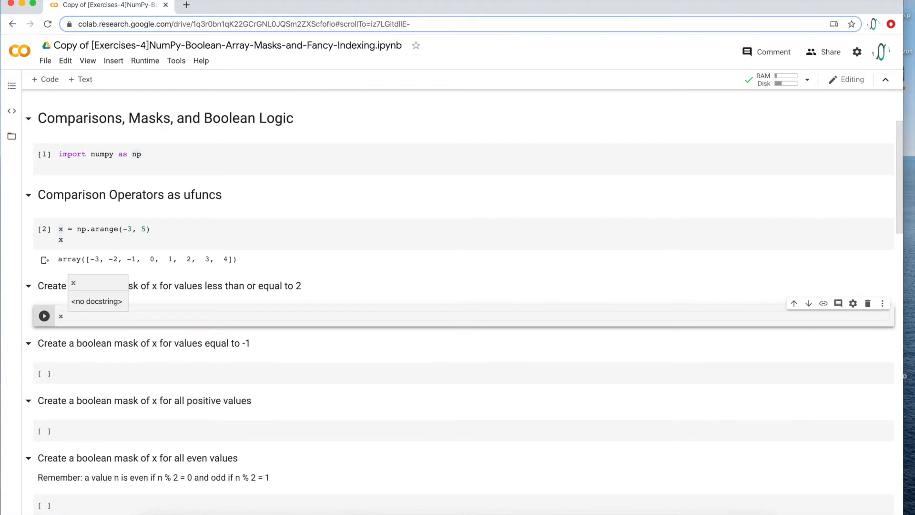
{"action": "type", "text": "<="}
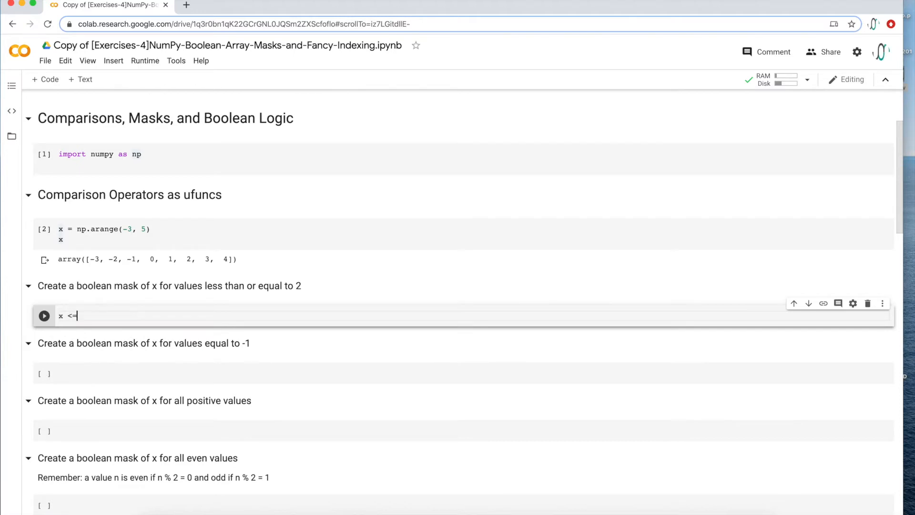
{"action": "type", "text": "2"}
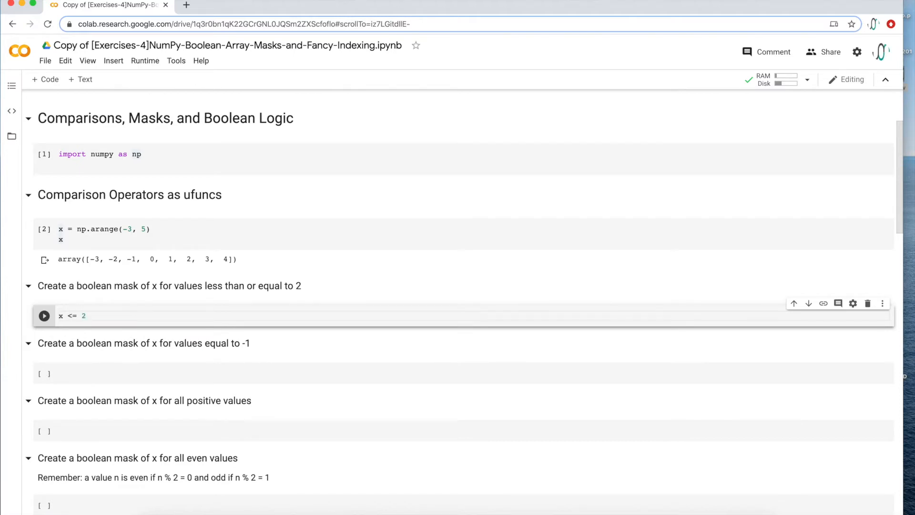
{"action": "left_click", "coordinate": [43, 315]}
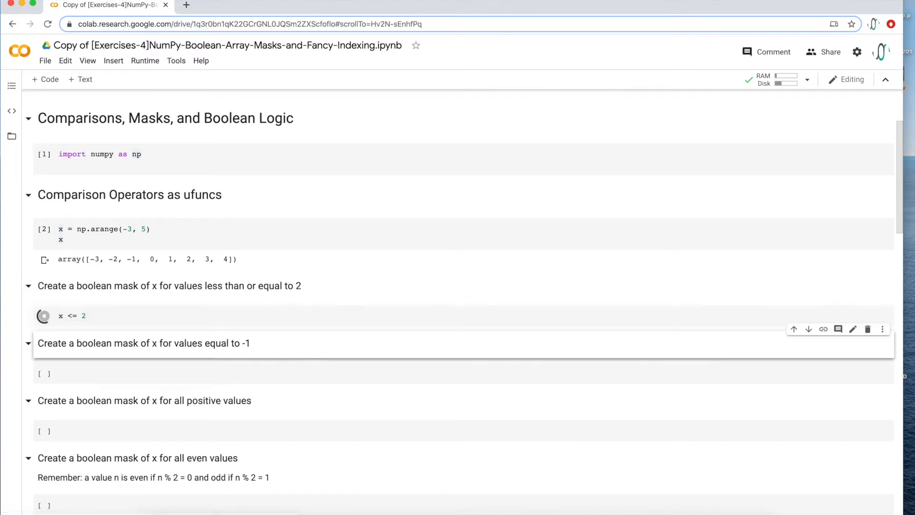
{"action": "left_click", "coordinate": [44, 315]}
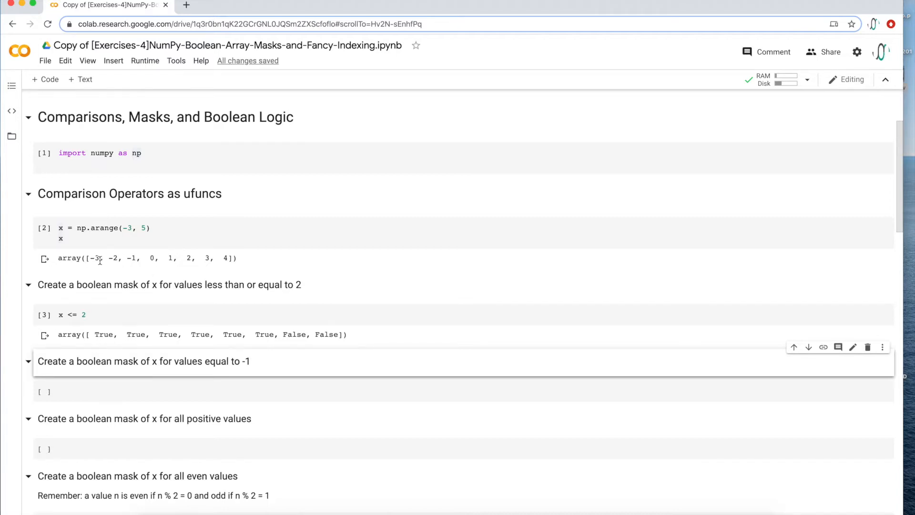
{"action": "mouse_move", "coordinate": [97, 343]}
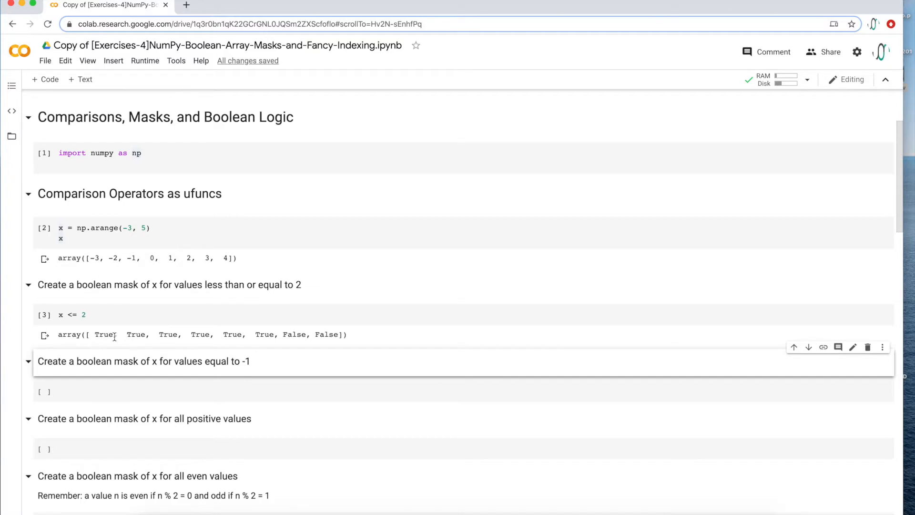
{"action": "scroll", "scroll_direction": "down", "scroll_amount": 3}
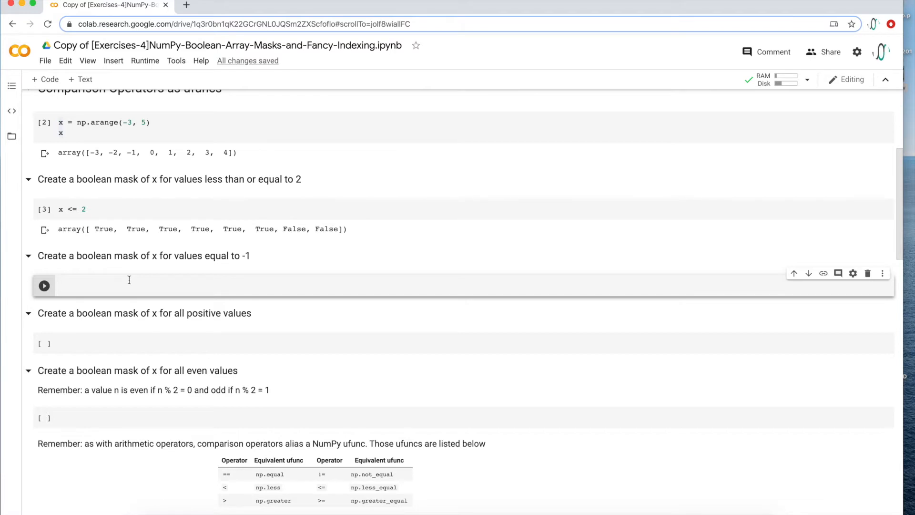
Enter and run x == -1, giving True only at the third position
{"action": "type", "text": "x =="}
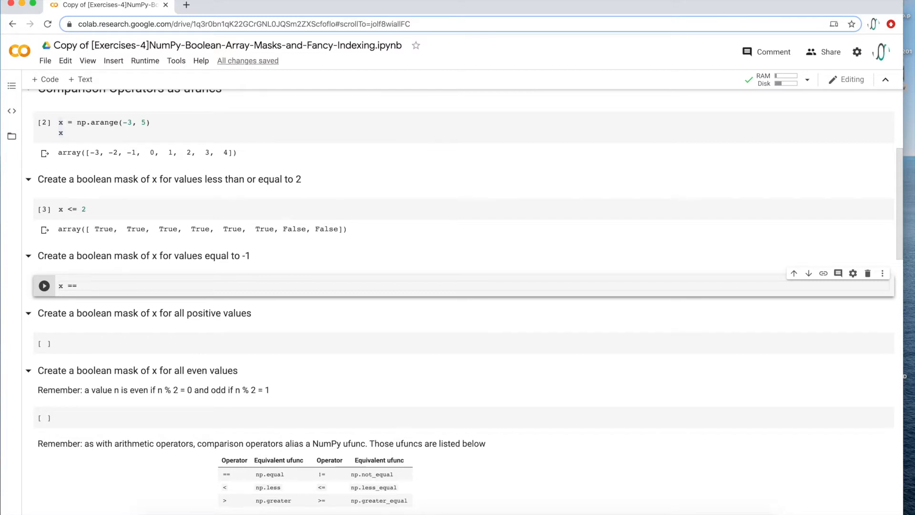
{"action": "type", "text": "-1"}
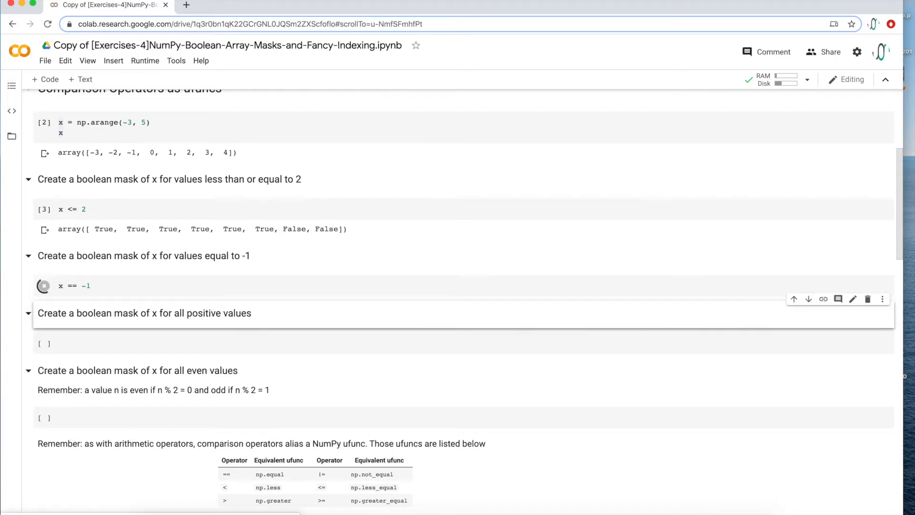
{"action": "left_click", "coordinate": [44, 286]}
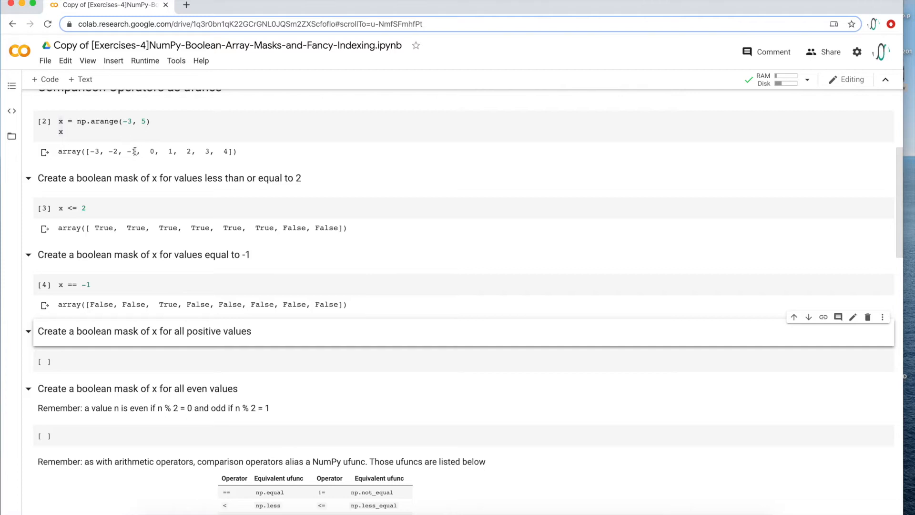
{"action": "scroll", "scroll_direction": "down", "scroll_amount": 3}
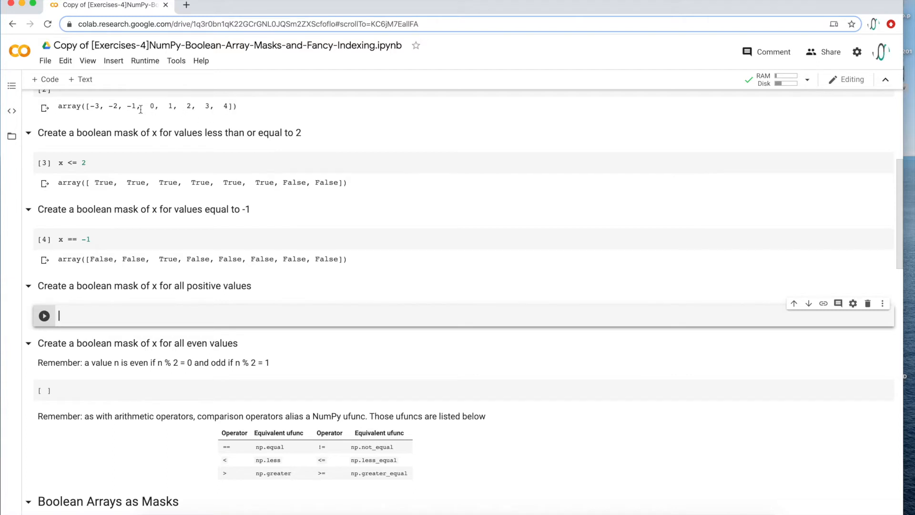
{"action": "mouse_move", "coordinate": [78, 301]}
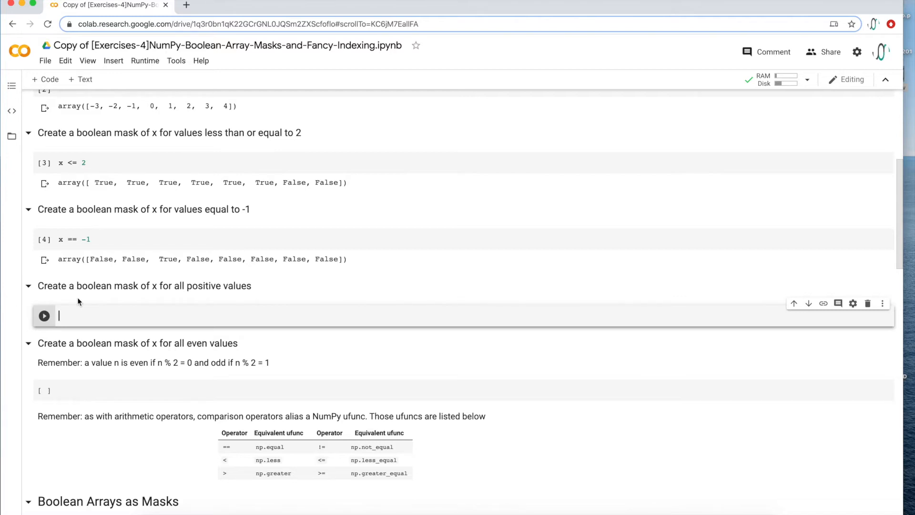
Enter and run 0 < x, returning True for values 1 through 4
{"action": "type", "text": "0 < x"}
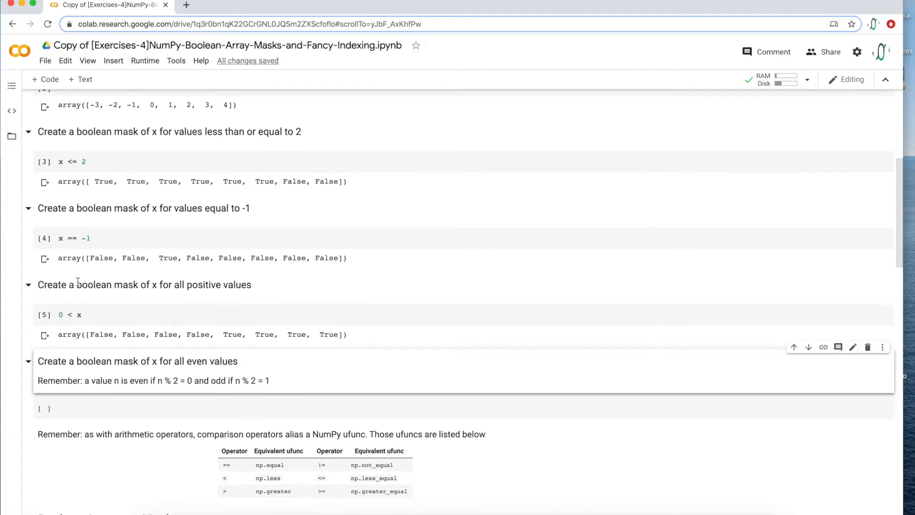
{"action": "mouse_move", "coordinate": [301, 333]}
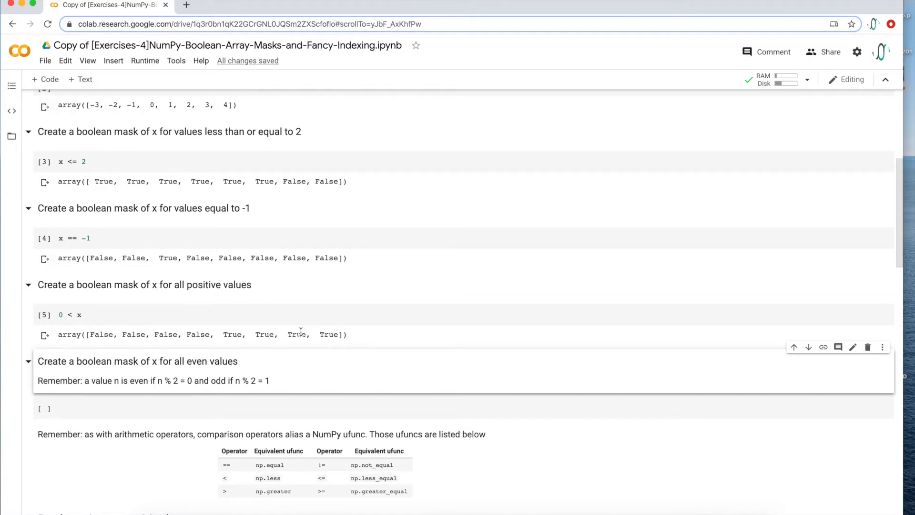
{"action": "scroll", "scroll_direction": "down", "scroll_amount": 3}
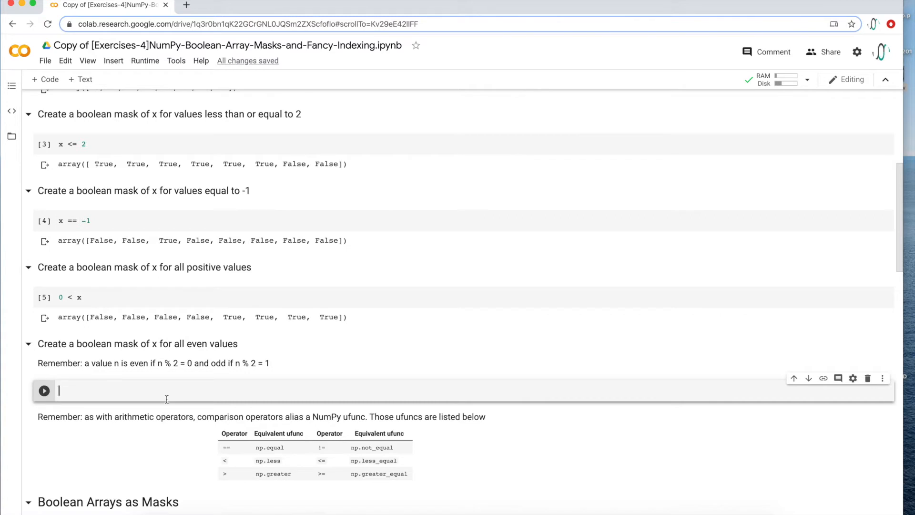
Run x % 2 to see alternating 1s and 0s, then edit it to x % 2 == 0
{"action": "type", "text": "x % 2"}
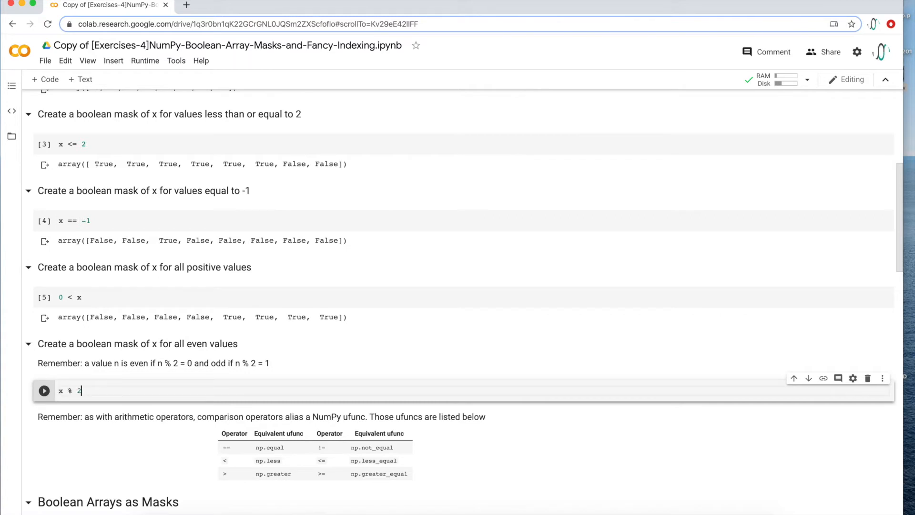
{"action": "left_click", "coordinate": [44, 391]}
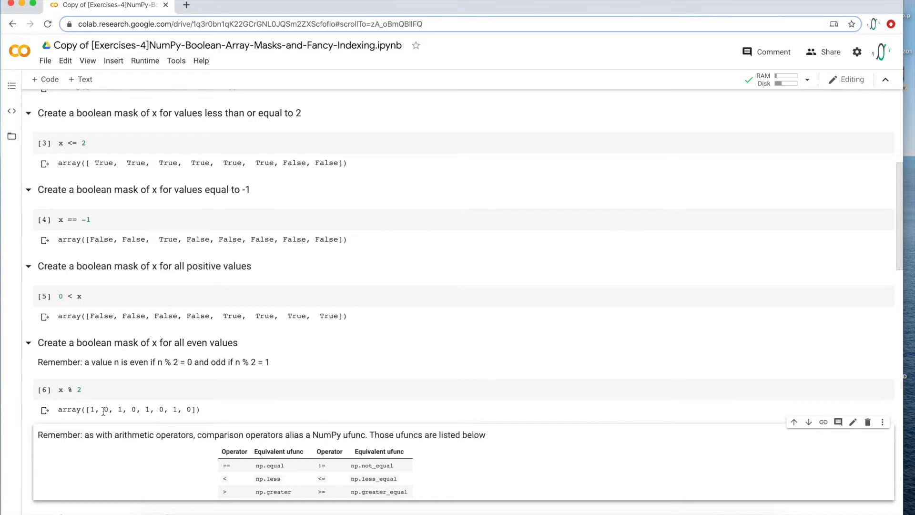
{"action": "left_click", "coordinate": [82, 390]}
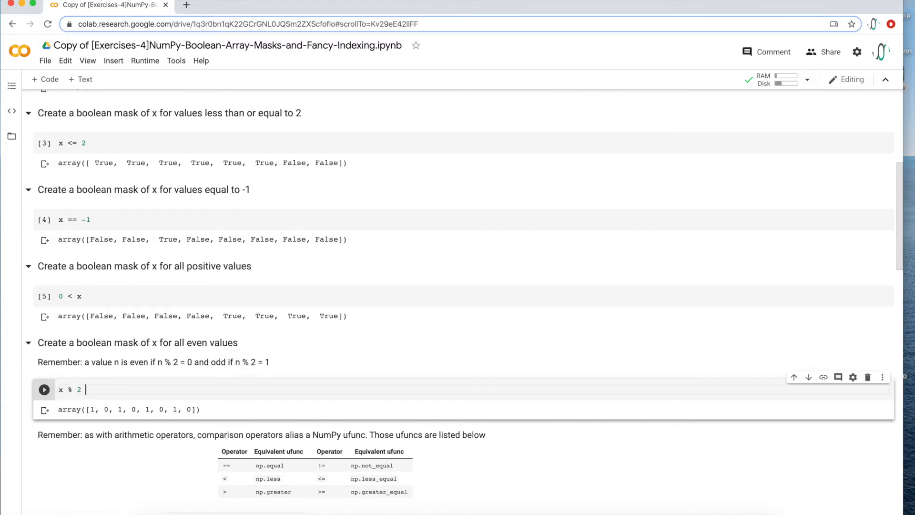
{"action": "type", "text": "=="}
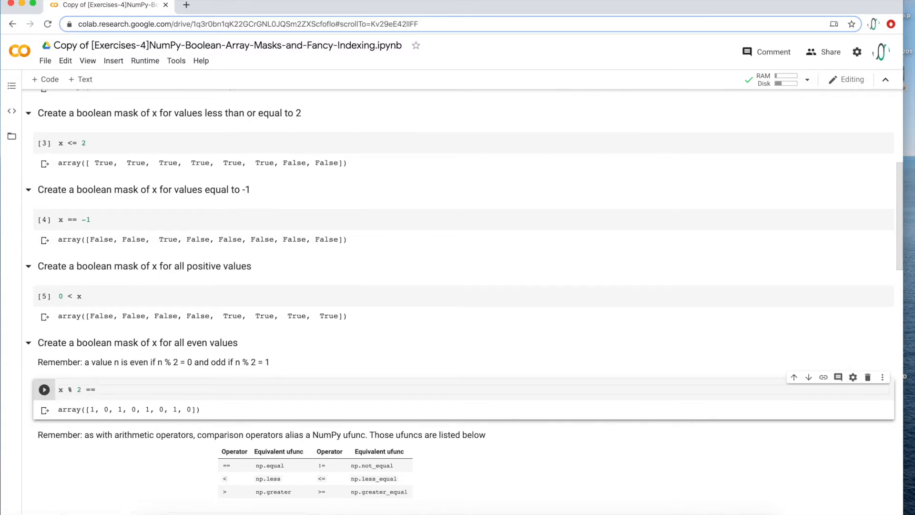
{"action": "left_click", "coordinate": [101, 390]}
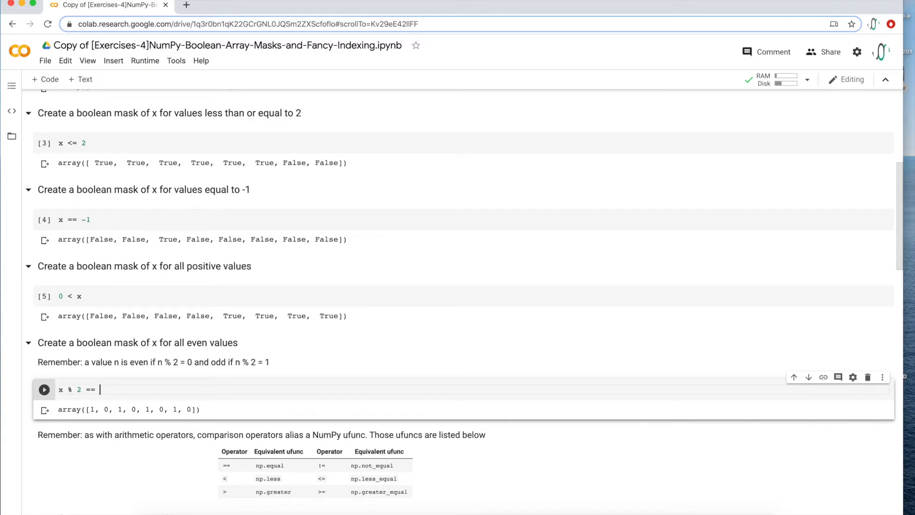
{"action": "type", "text": "0"}
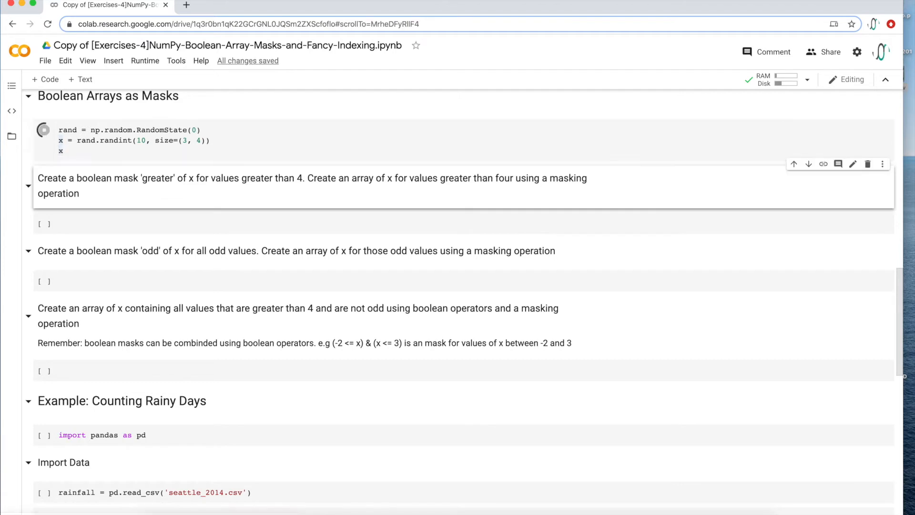
Run the RandomState(0) cell to create x = [[5,0,3,3],[7,9,3,5],[2,4,7,6]]
{"action": "left_click", "coordinate": [42, 129]}
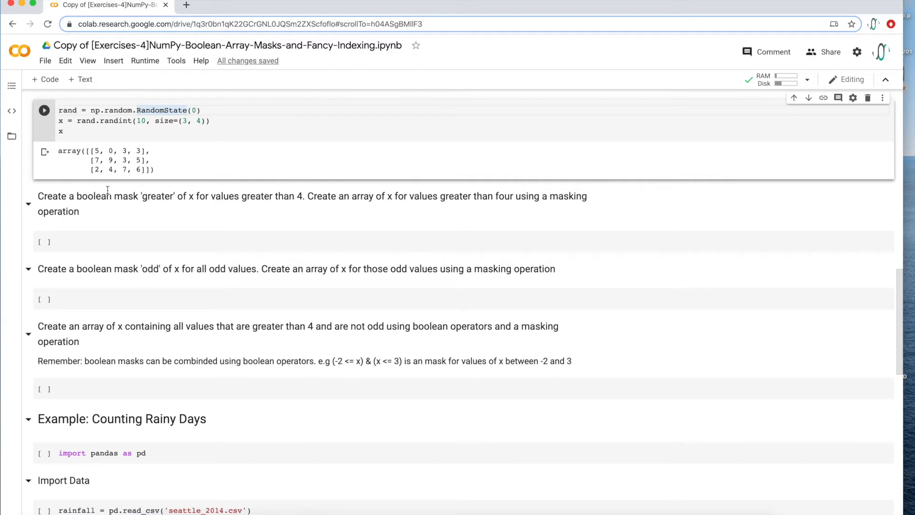
{"action": "mouse_move", "coordinate": [131, 152]}
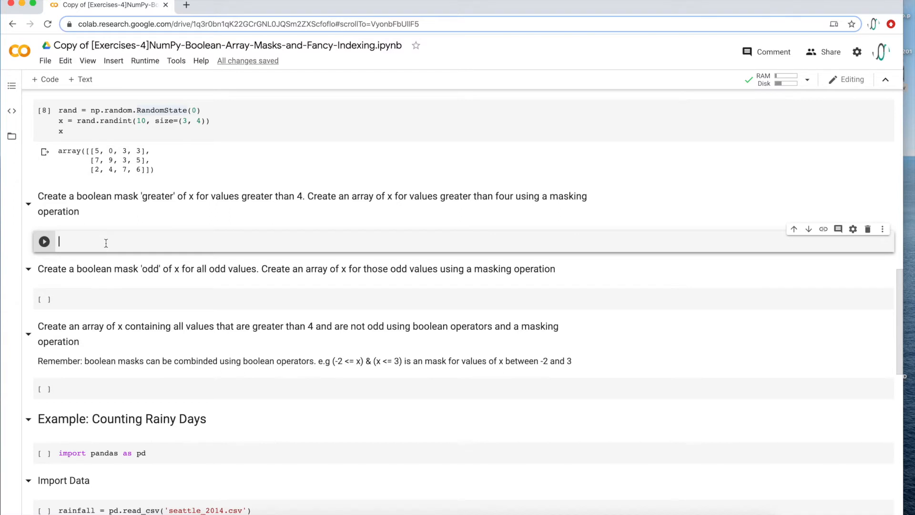
Run x[x > 4] to get [5, 7, 9, 5, 7, 6]
{"action": "type", "text": "x[x > 4"}
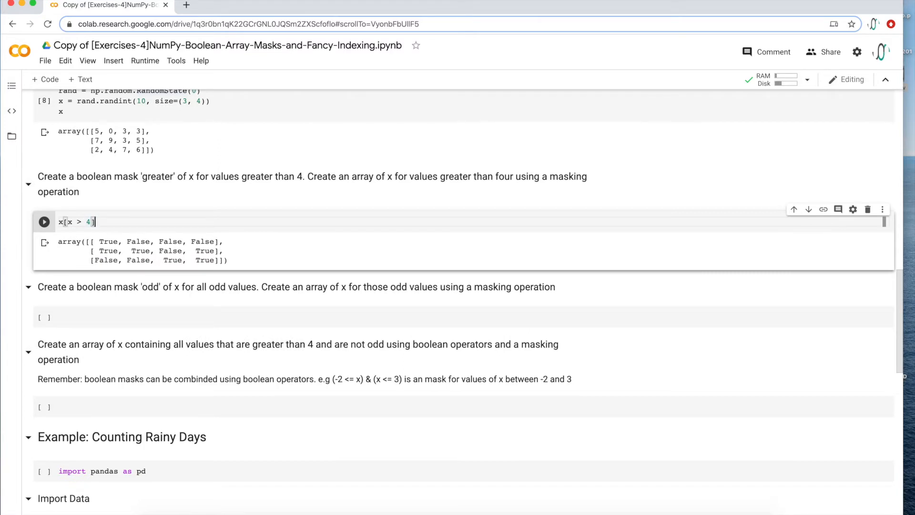
{"action": "left_click", "coordinate": [43, 222]}
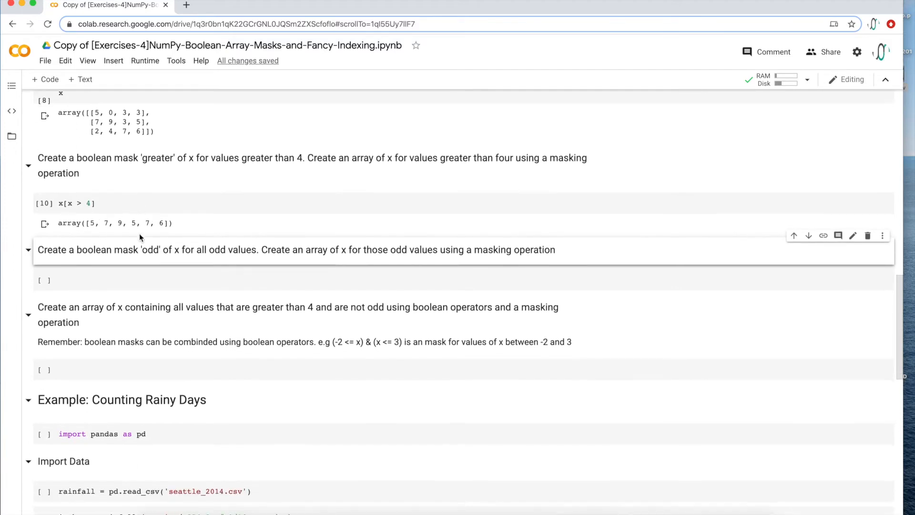
{"action": "left_click", "coordinate": [117, 281]}
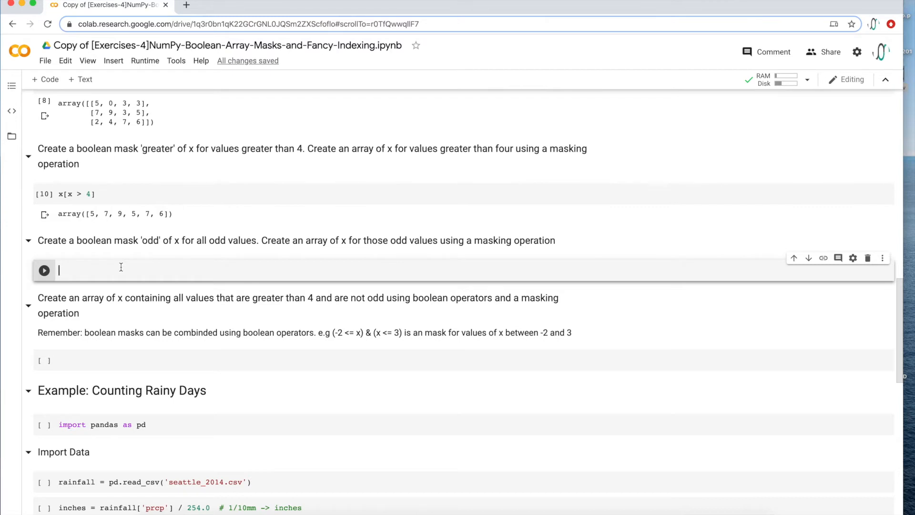
Run x % 2 == 1, then edit to x[x % 2 == 1] returning [5, 3, 3, 7, 9, 3, 5, 7]
{"action": "type", "text": "x % 2 == 1"}
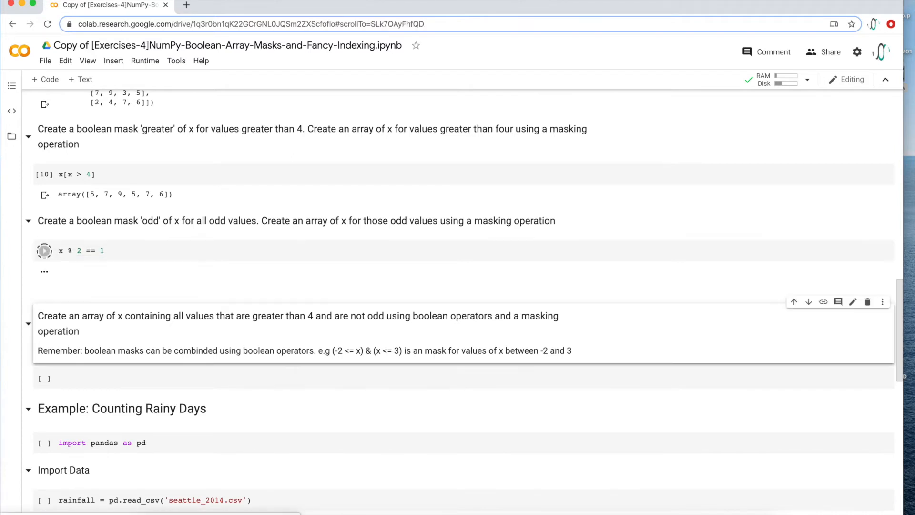
{"action": "left_click", "coordinate": [44, 251]}
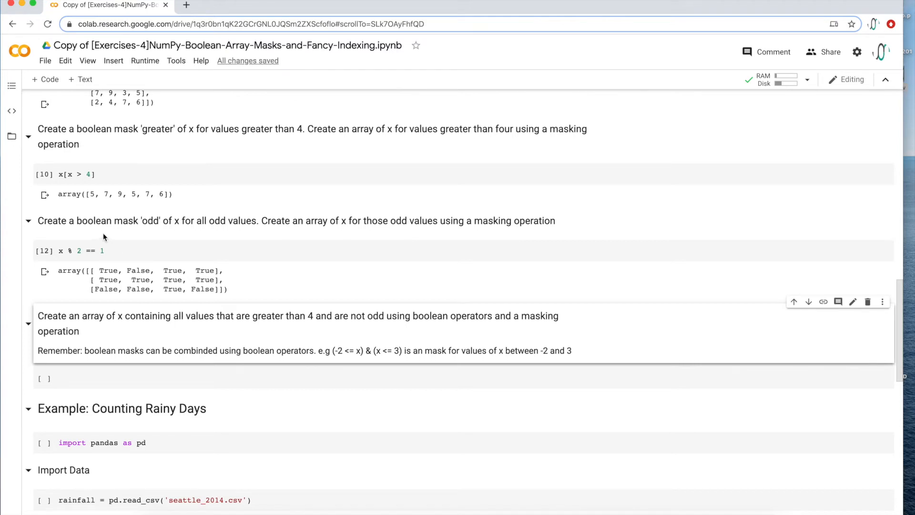
{"action": "left_click", "coordinate": [87, 250]}
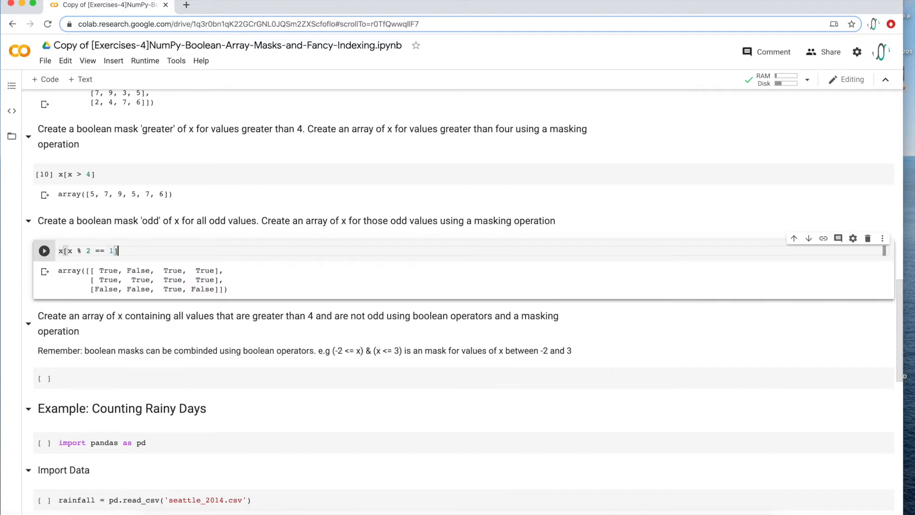
{"action": "left_click", "coordinate": [44, 250]}
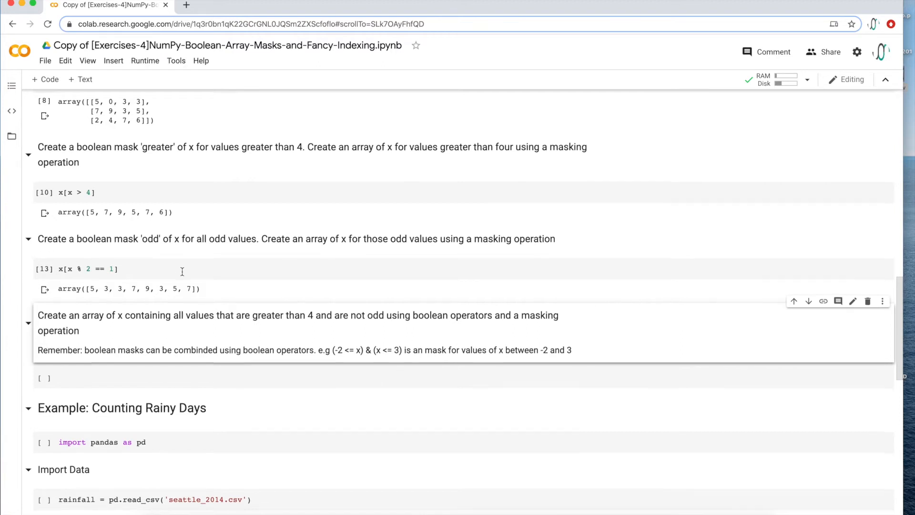
Write and run the combined mask (x > 4) & (x % 2 == 0)
{"action": "scroll", "scroll_direction": "down", "scroll_amount": 3}
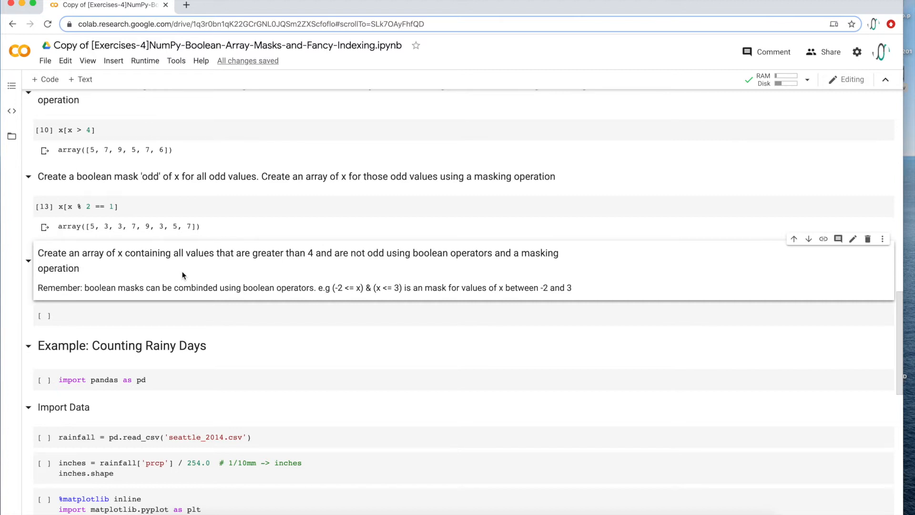
{"action": "left_click", "coordinate": [75, 130]}
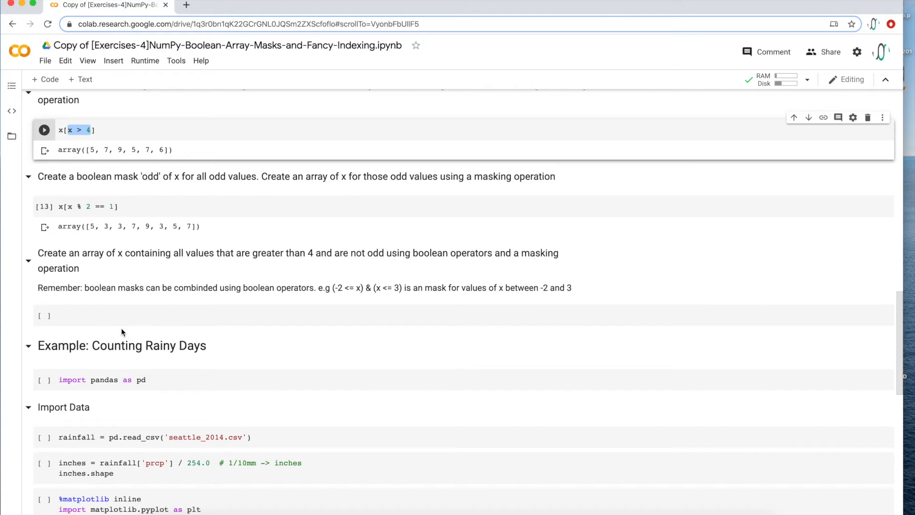
{"action": "type", "text": "x > 4"}
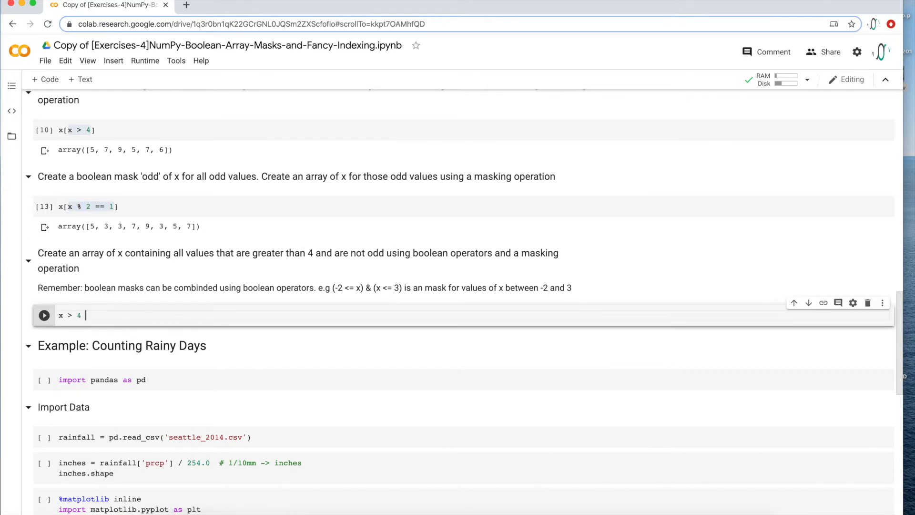
{"action": "type", "text": "x % 2 == 1"}
{"action": "type", "text": "("}
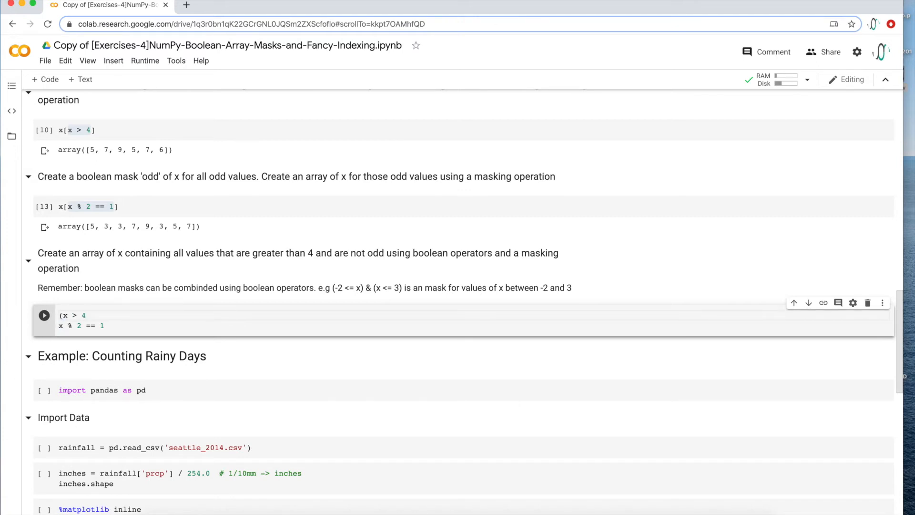
{"action": "type", "text": ")"}
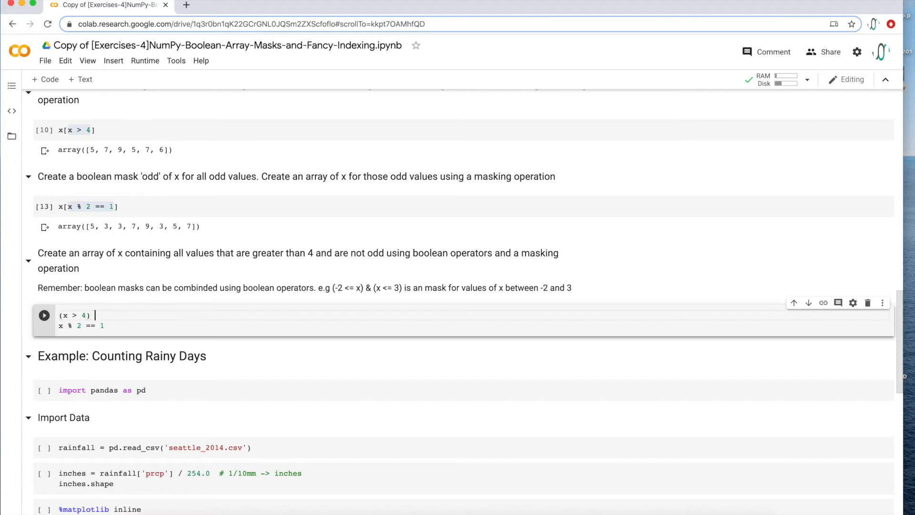
{"action": "type", "text": "& (x % 2 == 1)"}
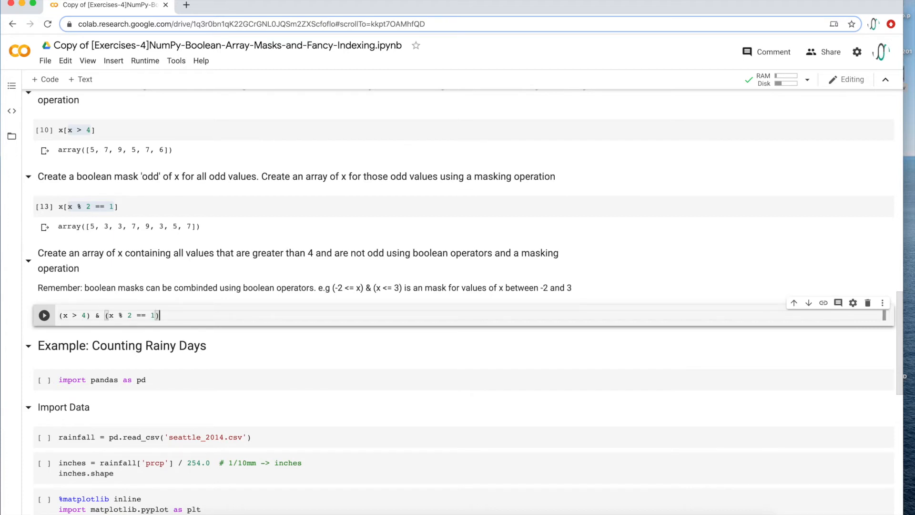
{"action": "type", "text": "0"}
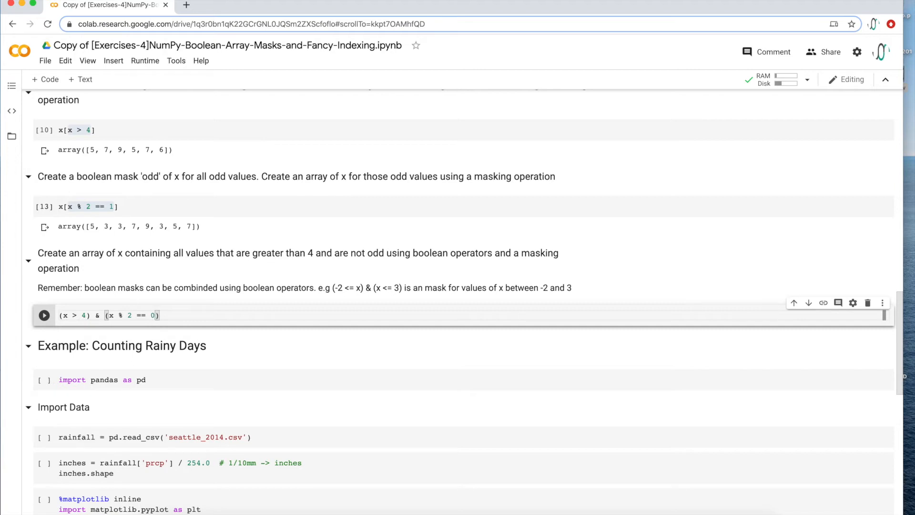
{"action": "left_click", "coordinate": [58, 315]}
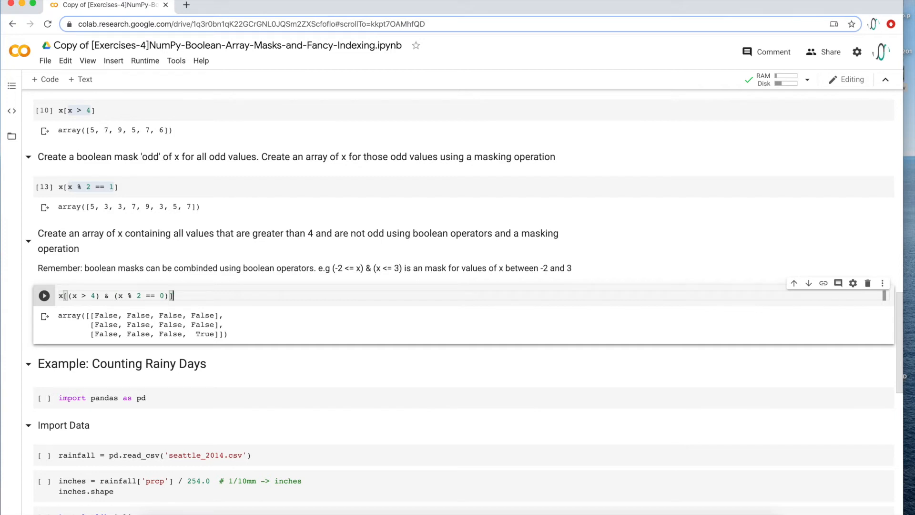
Run x filtered by the combined mask, returning [6]
{"action": "left_click", "coordinate": [44, 294]}
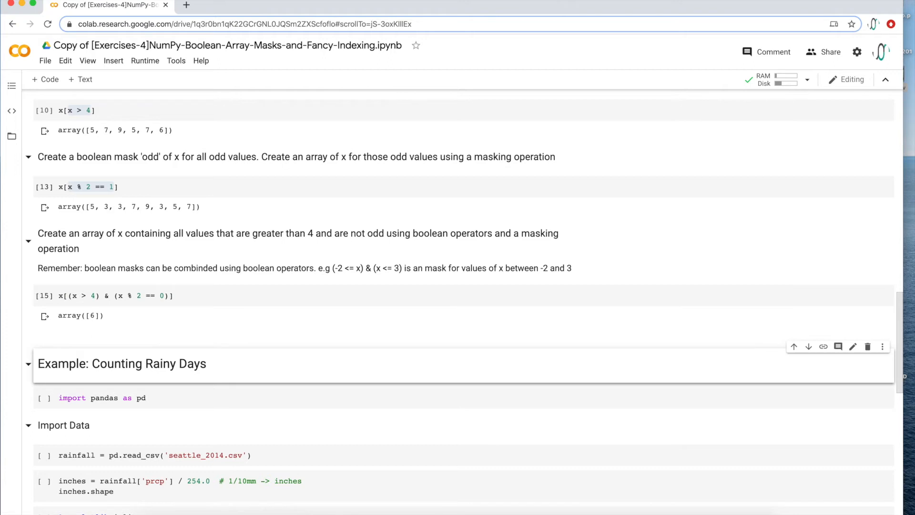
{"action": "scroll", "scroll_direction": "down", "scroll_amount": 3}
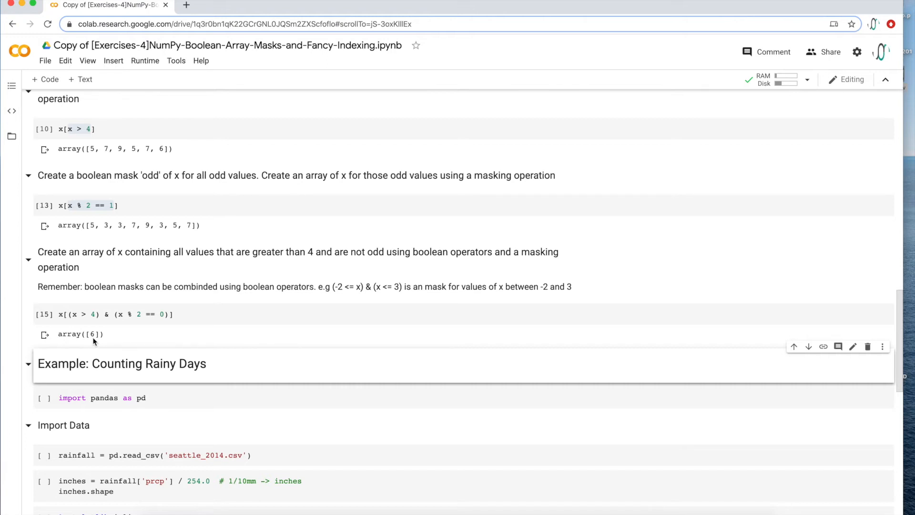
{"action": "scroll", "scroll_direction": "down", "scroll_amount": 3}
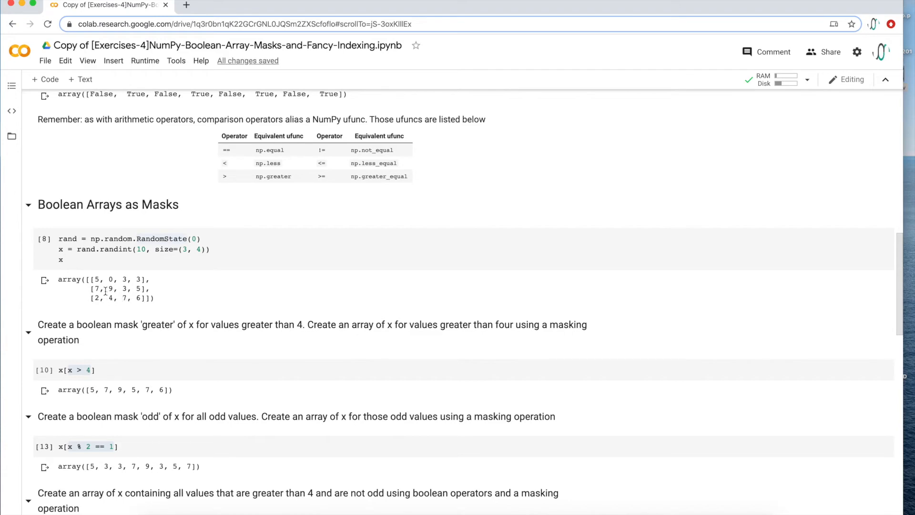
Scroll down to Counting Rainy Days and run the 'import pandas as pd' cell
{"action": "scroll", "scroll_direction": "down", "scroll_amount": 3}
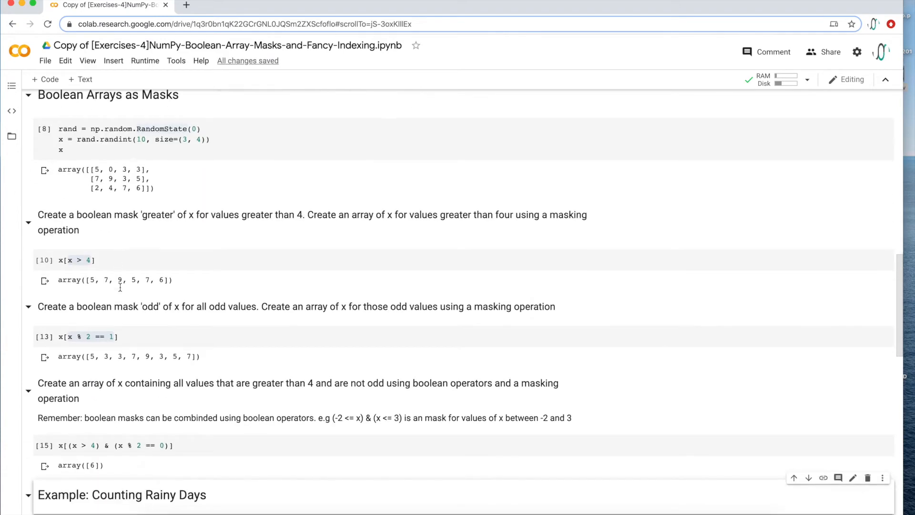
{"action": "scroll", "scroll_direction": "down", "scroll_amount": 3}
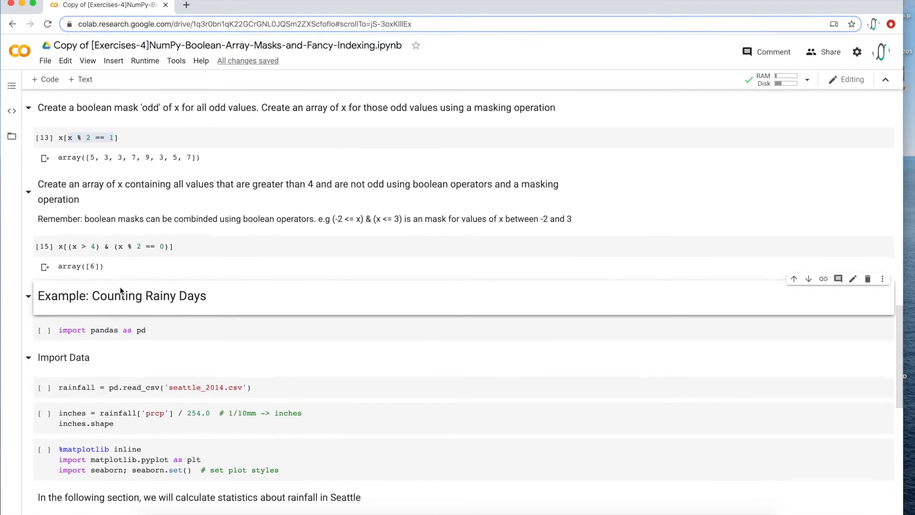
{"action": "scroll", "scroll_direction": "down", "scroll_amount": 3}
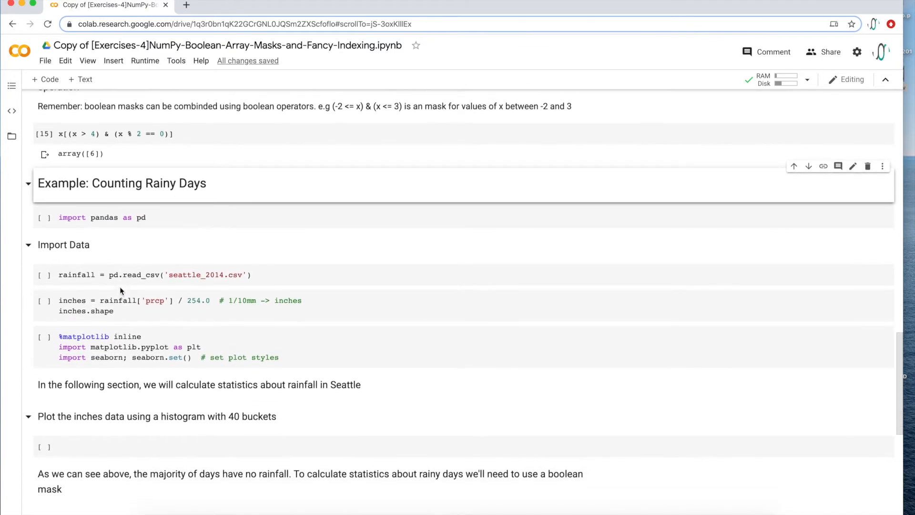
{"action": "scroll", "scroll_direction": "down", "scroll_amount": 3}
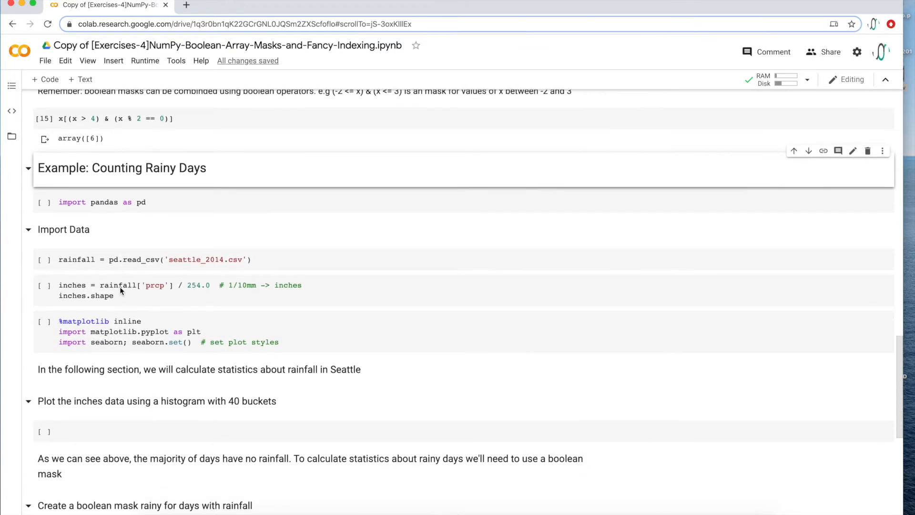
{"action": "scroll", "scroll_direction": "down", "scroll_amount": 3}
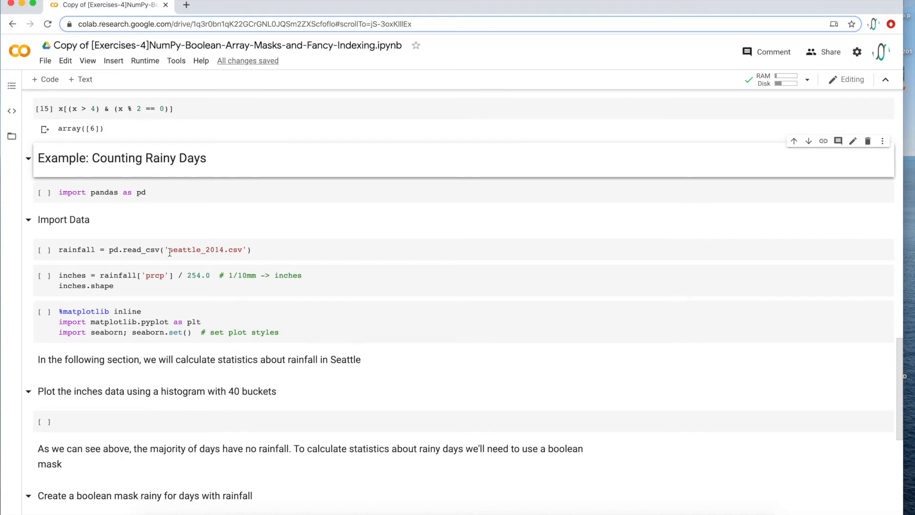
{"action": "mouse_move", "coordinate": [168, 187]}
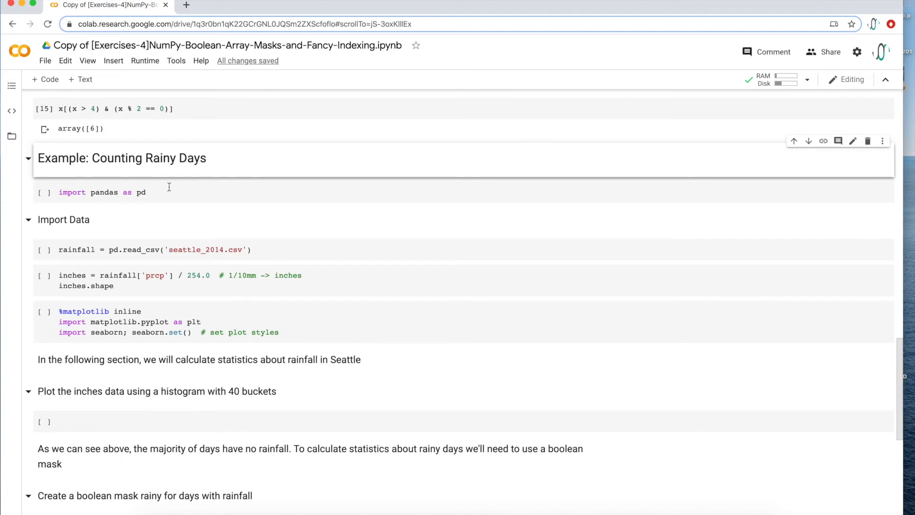
{"action": "left_click", "coordinate": [166, 192]}
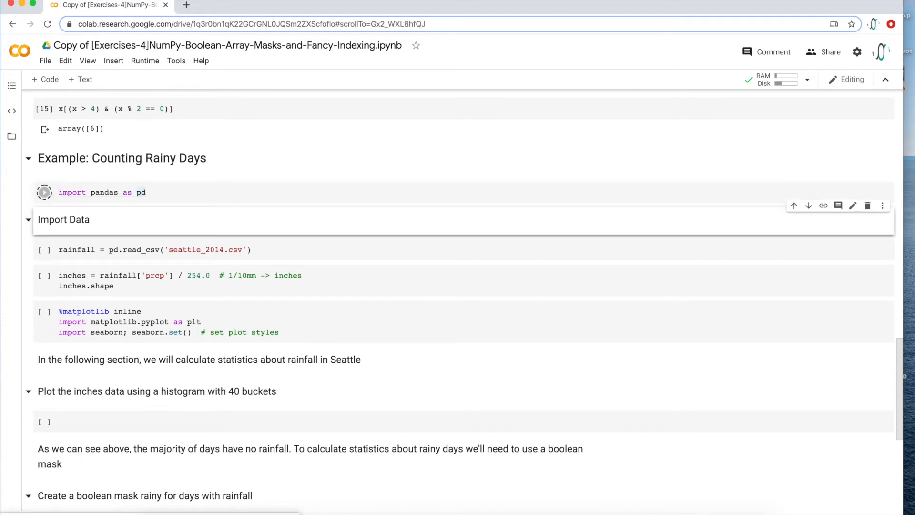
Run the pandas import and upload seattle_2014.csv to the session files
{"action": "left_click", "coordinate": [44, 192]}
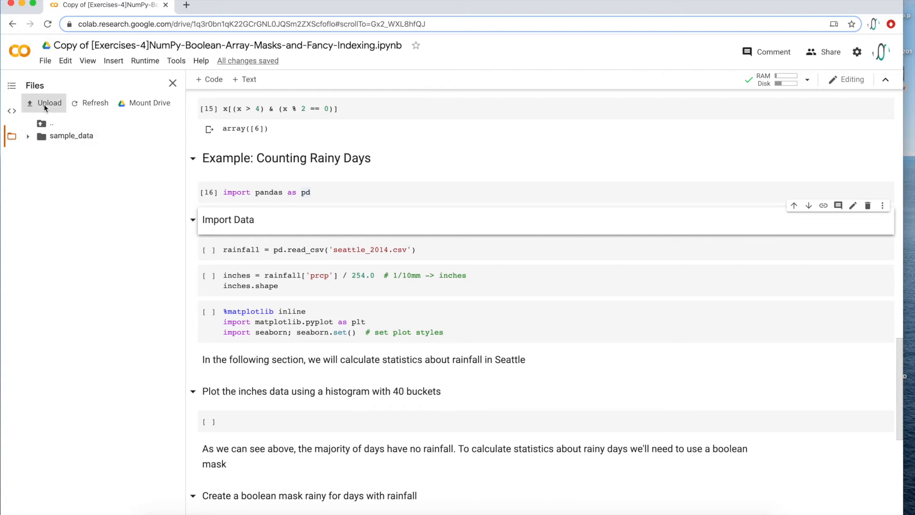
{"action": "left_click", "coordinate": [49, 103]}
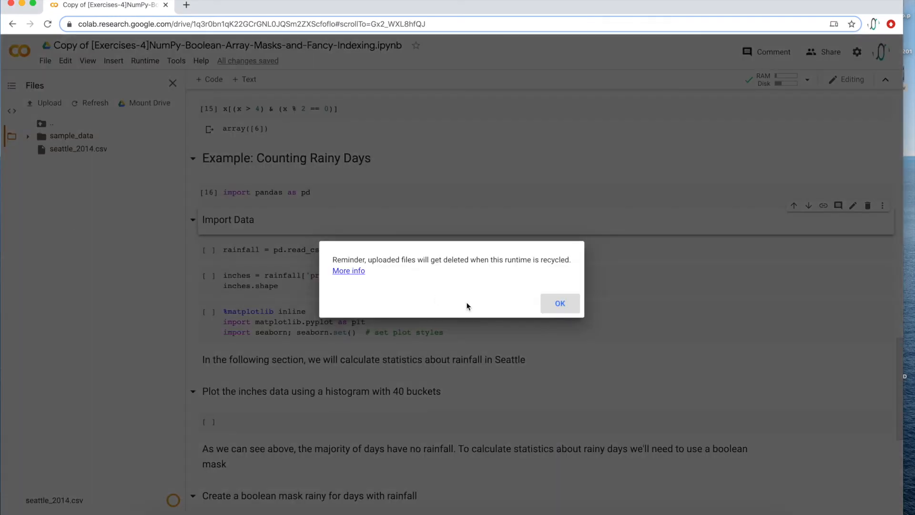
{"action": "left_click", "coordinate": [559, 303]}
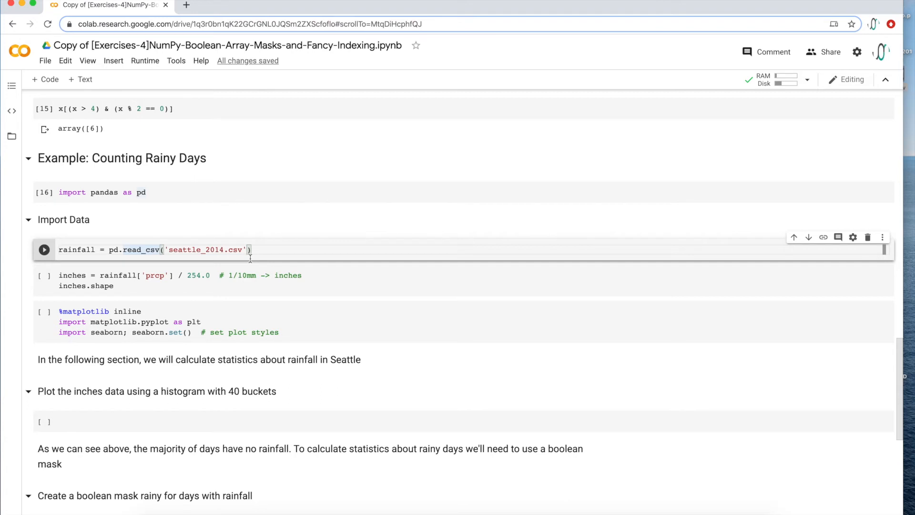
Load seattle_2014.csv with read_csv and start typing rainfall.head() in a new cell
{"action": "left_click", "coordinate": [43, 249]}
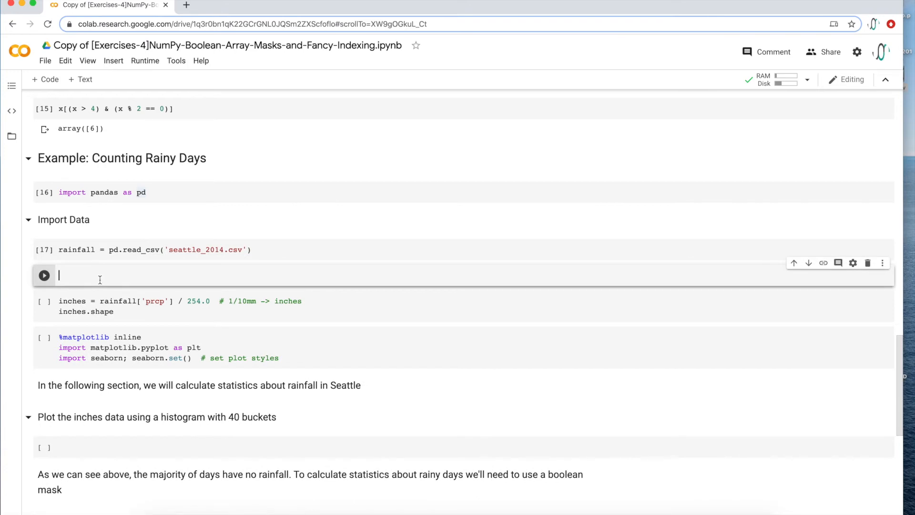
{"action": "type", "text": "rainfall.head("}
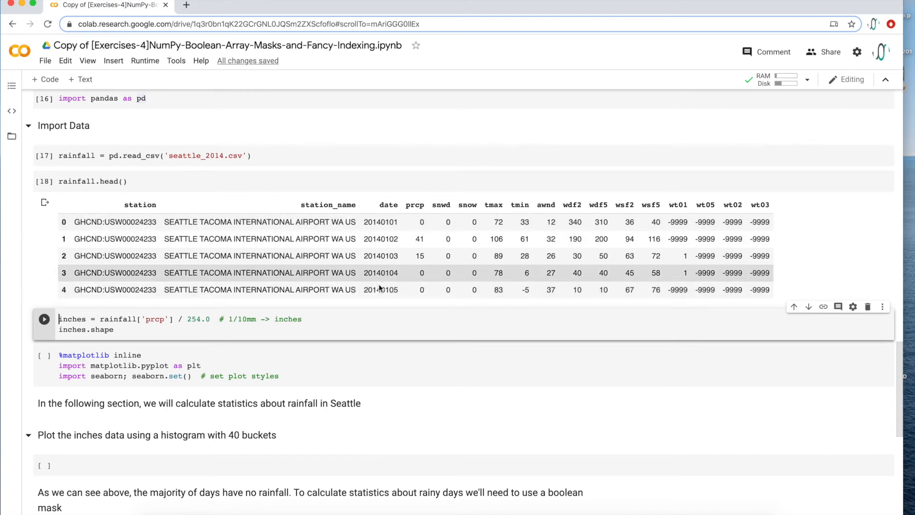
{"action": "mouse_move", "coordinate": [416, 215]}
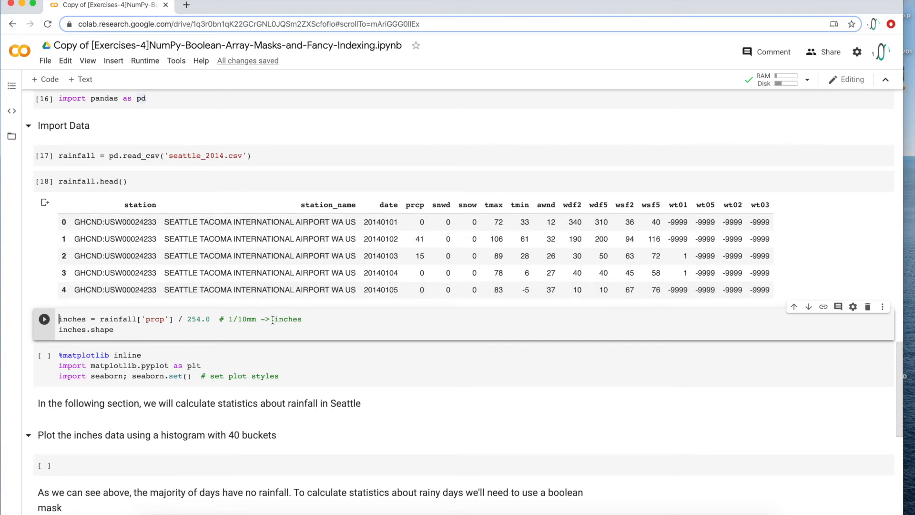
{"action": "mouse_move", "coordinate": [421, 273]}
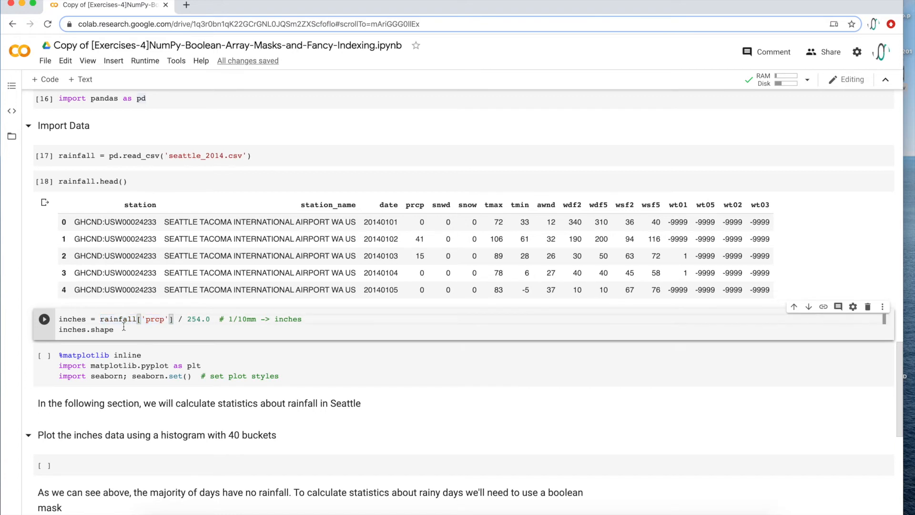
Run the inches conversion cell and the %matplotlib inline / seaborn setup cell
{"action": "double_click", "coordinate": [72, 319]}
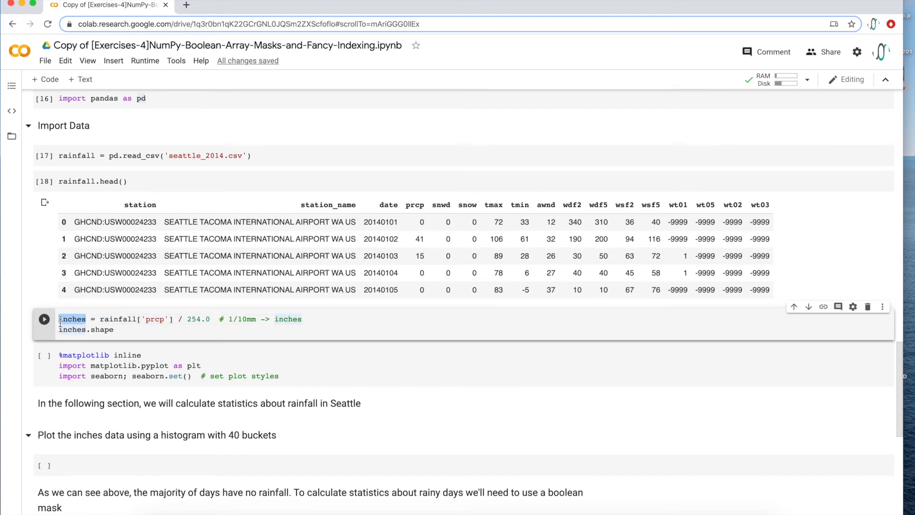
{"action": "left_click", "coordinate": [44, 319]}
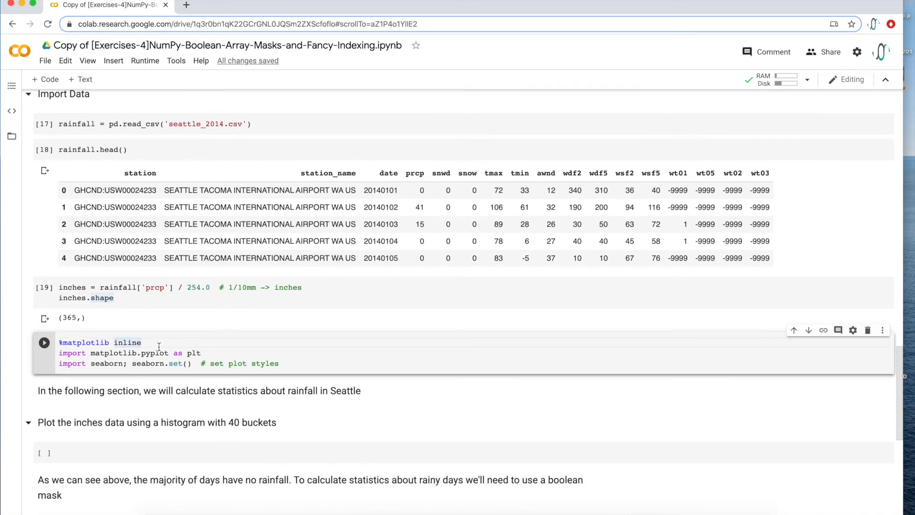
{"action": "left_click", "coordinate": [44, 343]}
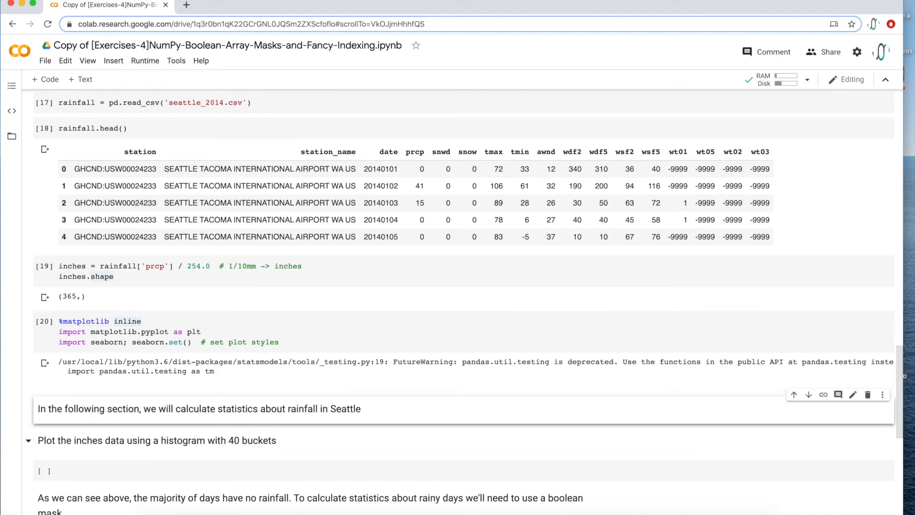
{"action": "scroll", "scroll_direction": "down", "scroll_amount": 3}
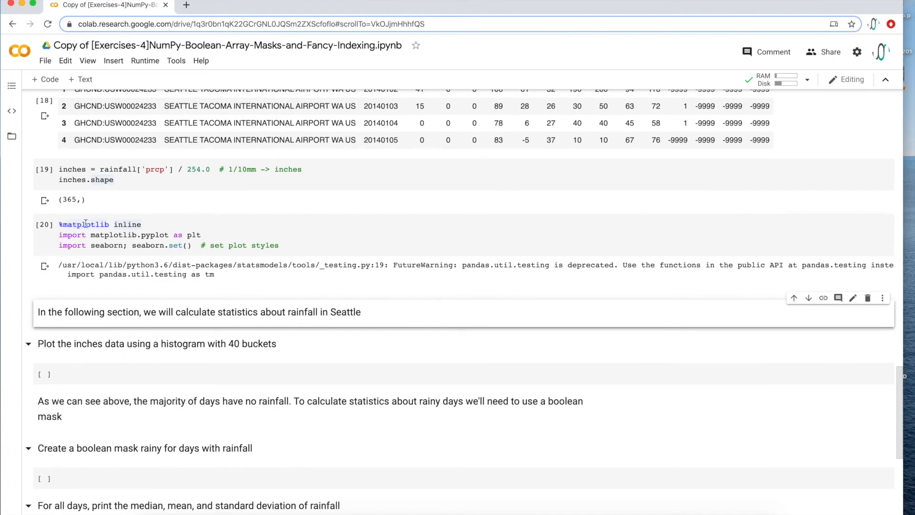
{"action": "mouse_move", "coordinate": [147, 245]}
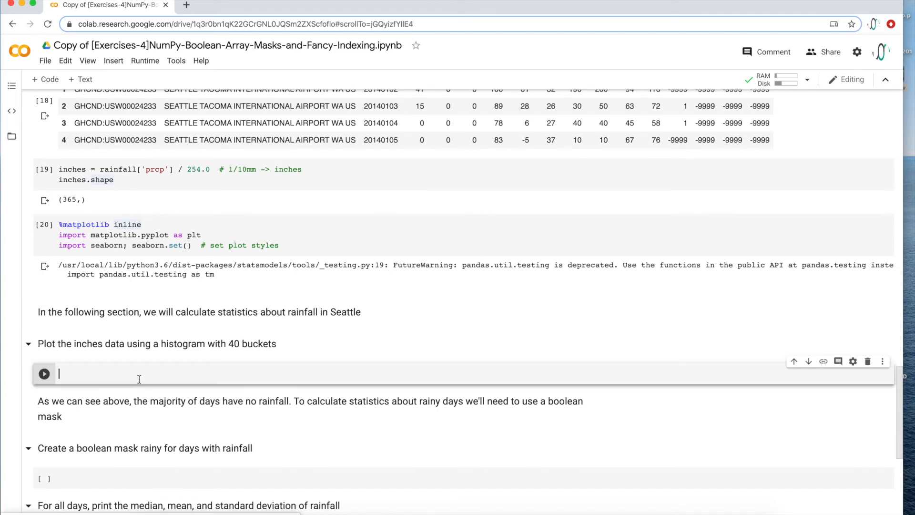
{"action": "mouse_move", "coordinate": [640, 361]}
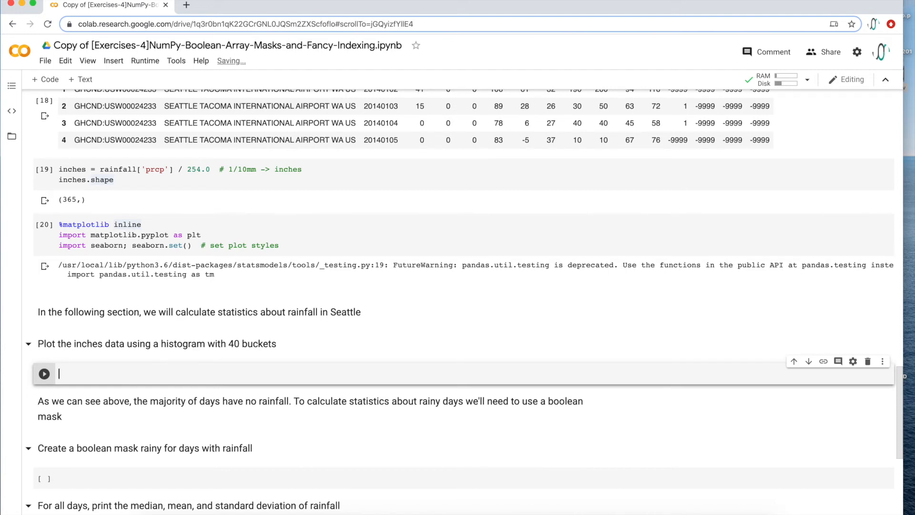
Plot inches as a 40-bin histogram with plt.hist(inches, 40)
{"action": "type", "text": "plt.hist("}
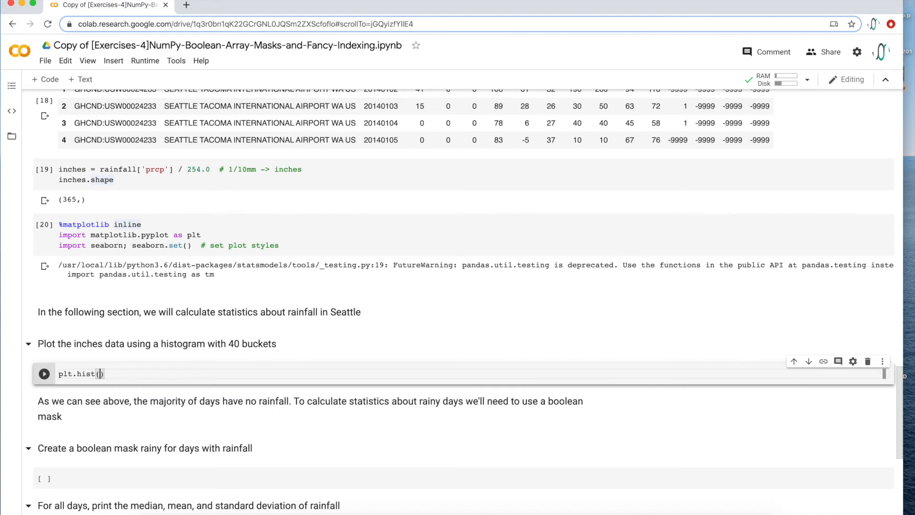
{"action": "type", "text": "inches,"}
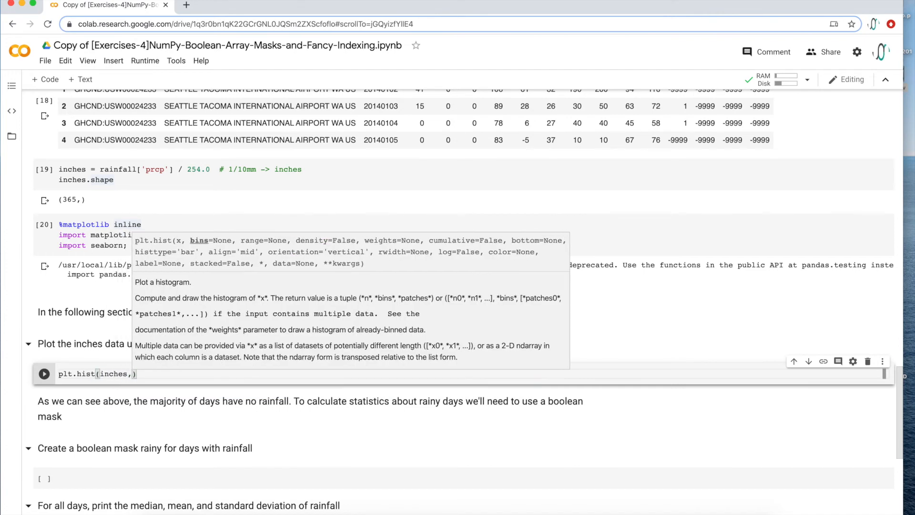
{"action": "type", "text": "40"}
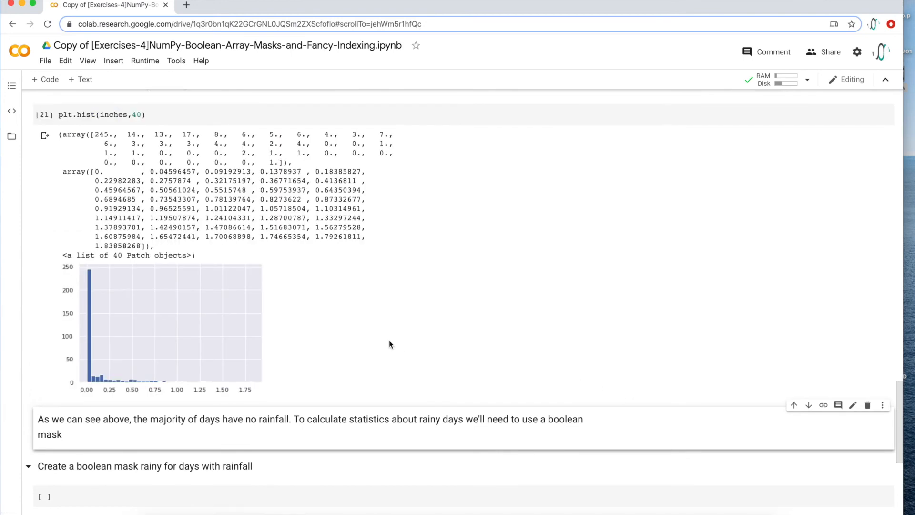
{"action": "mouse_move", "coordinate": [102, 336]}
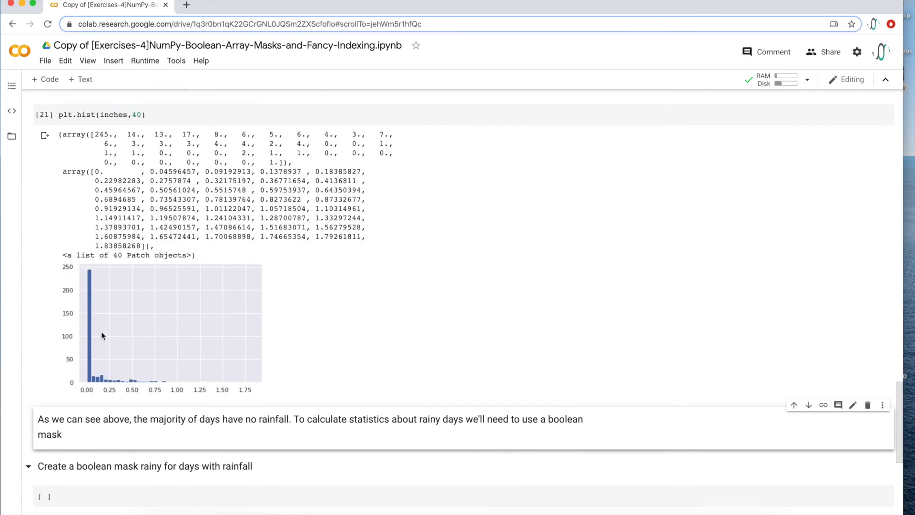
{"action": "mouse_move", "coordinate": [205, 358]}
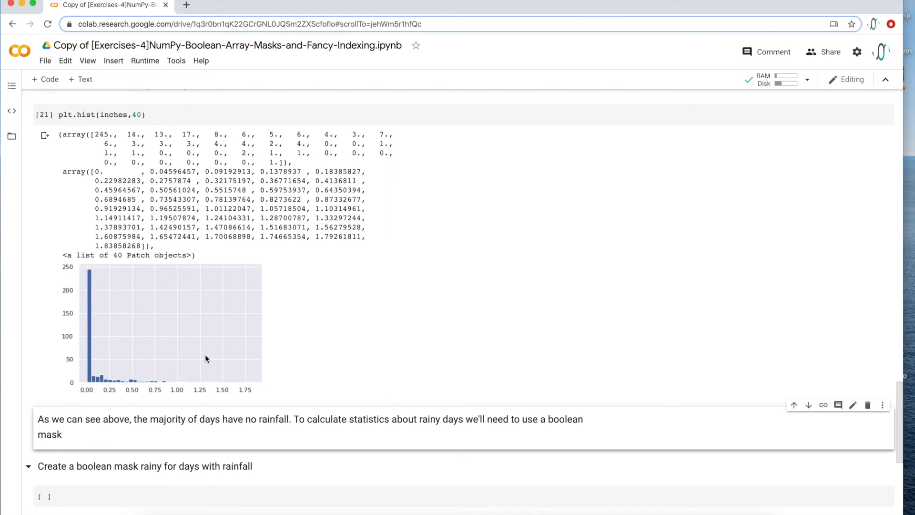
{"action": "mouse_move", "coordinate": [107, 380]}
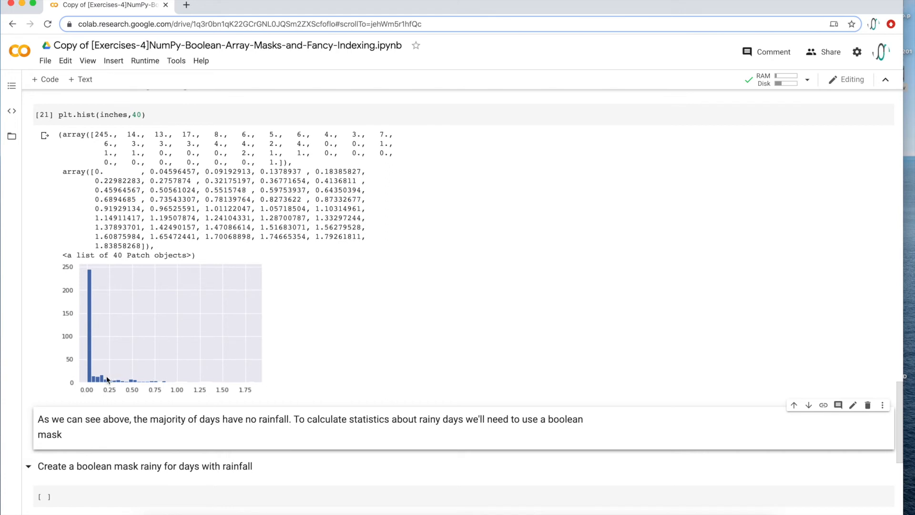
{"action": "mouse_move", "coordinate": [91, 269]}
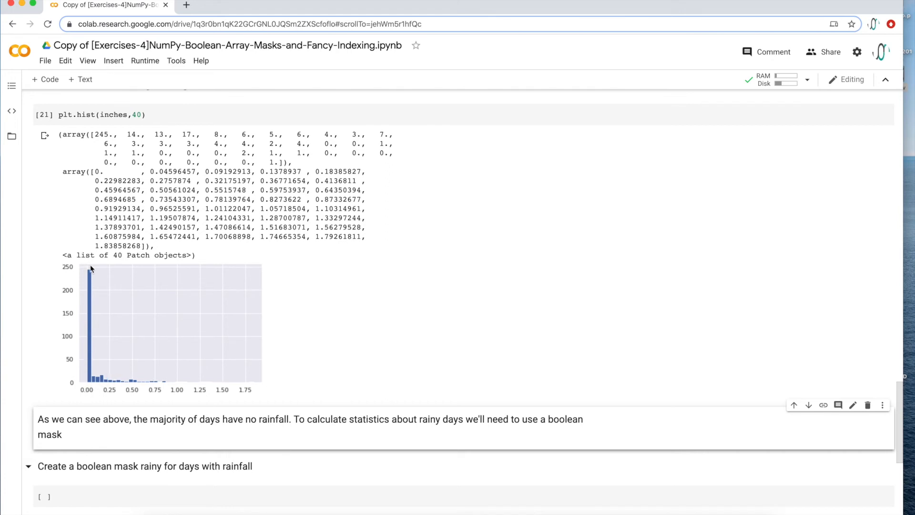
{"action": "mouse_move", "coordinate": [91, 312]}
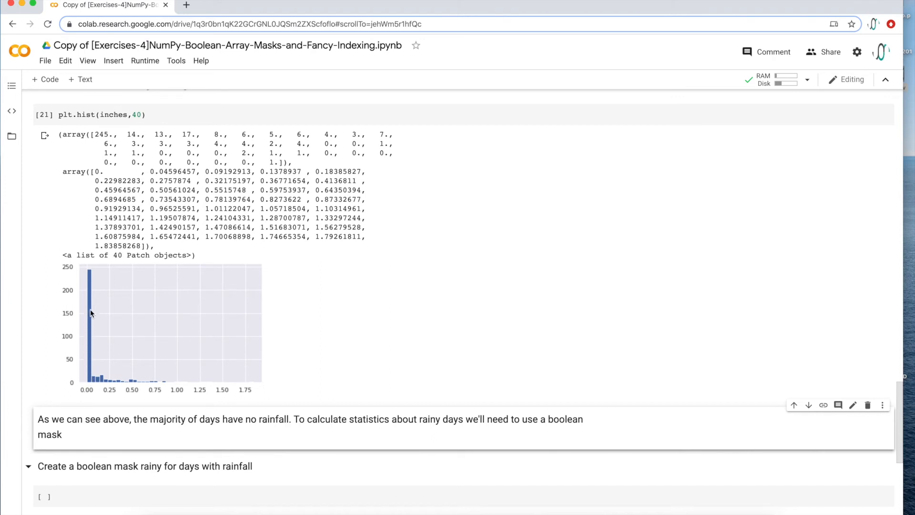
{"action": "mouse_move", "coordinate": [84, 400]}
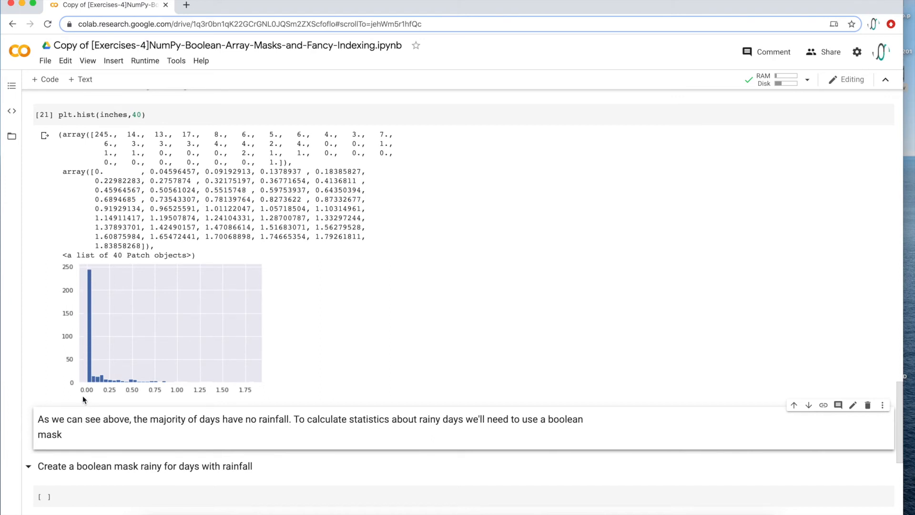
{"action": "mouse_move", "coordinate": [64, 361]}
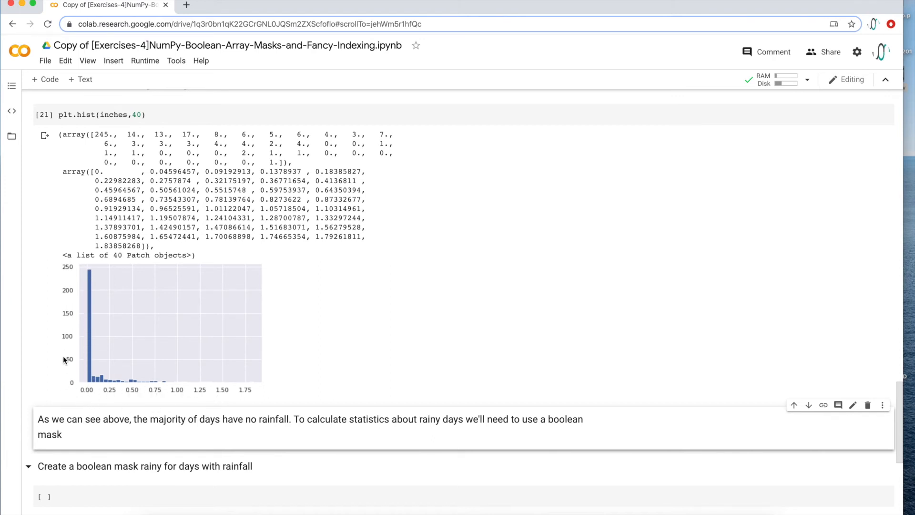
{"action": "mouse_move", "coordinate": [57, 372]}
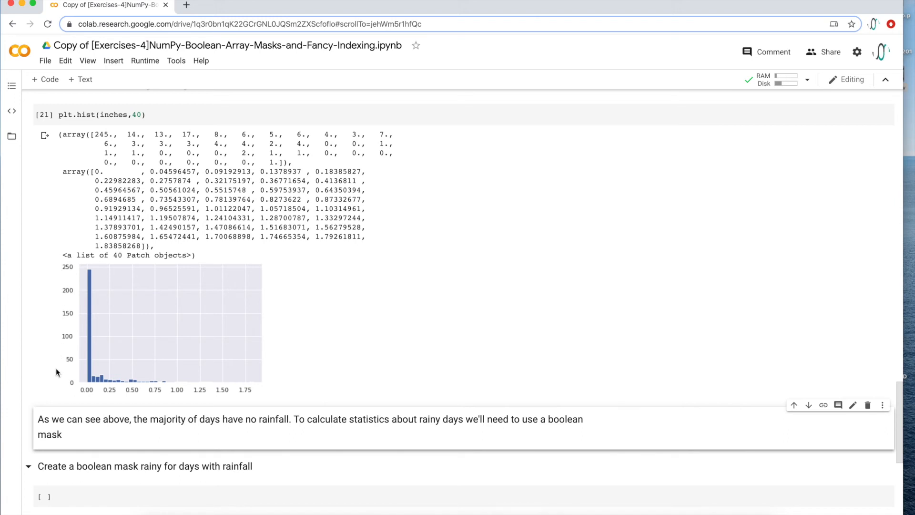
{"action": "mouse_move", "coordinate": [58, 375]}
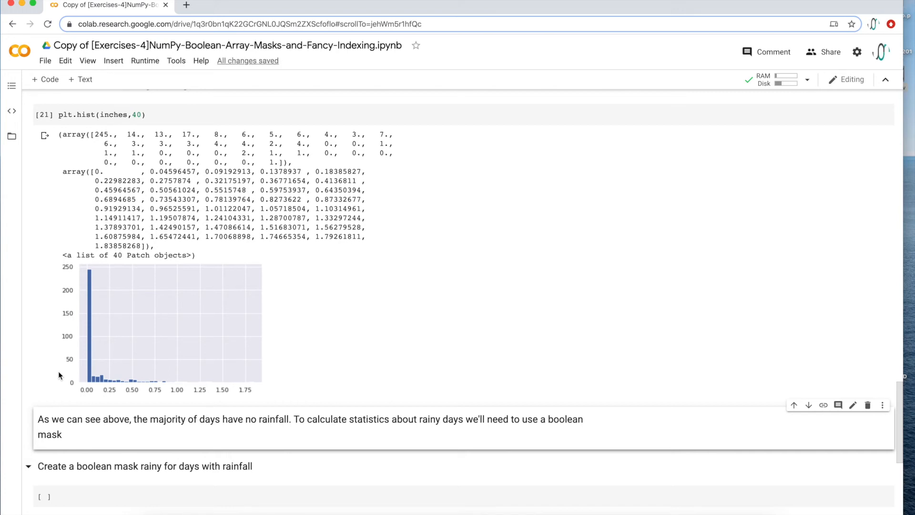
{"action": "scroll", "scroll_direction": "down", "scroll_amount": 3}
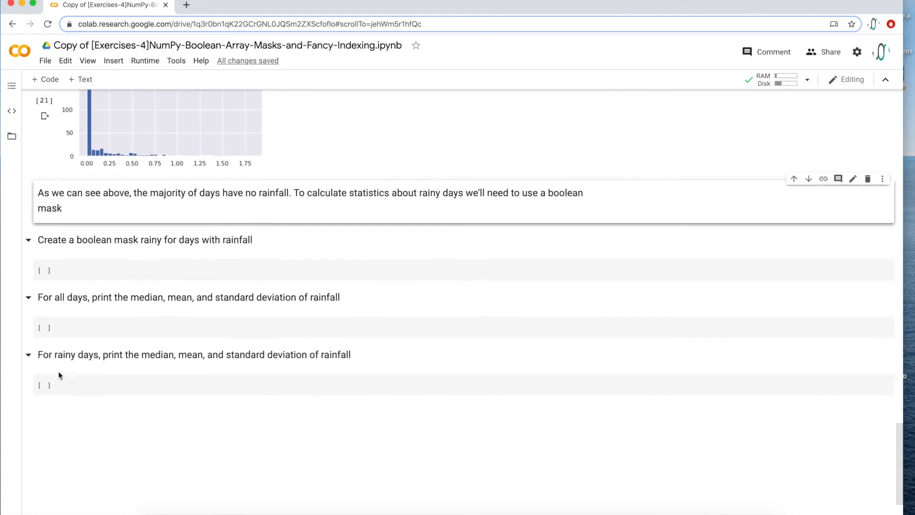
{"action": "scroll", "scroll_direction": "down", "scroll_amount": 3}
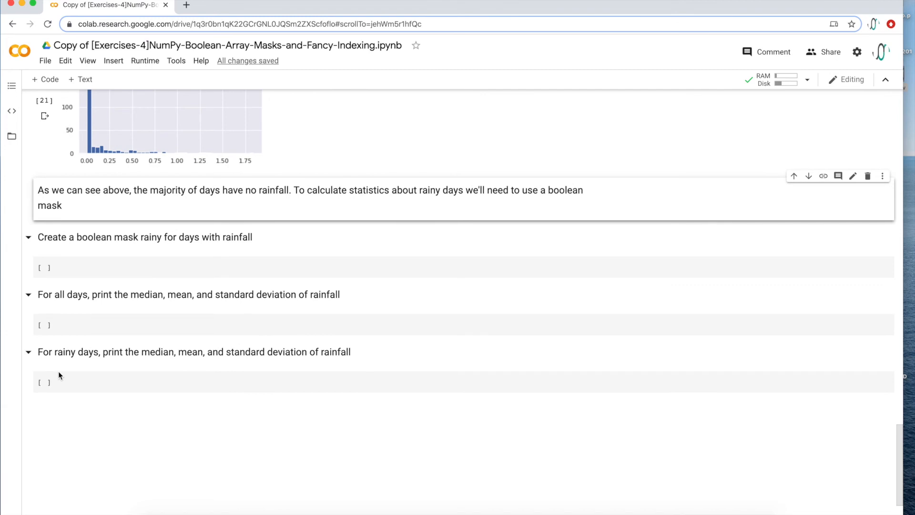
{"action": "mouse_move", "coordinate": [744, 246]}
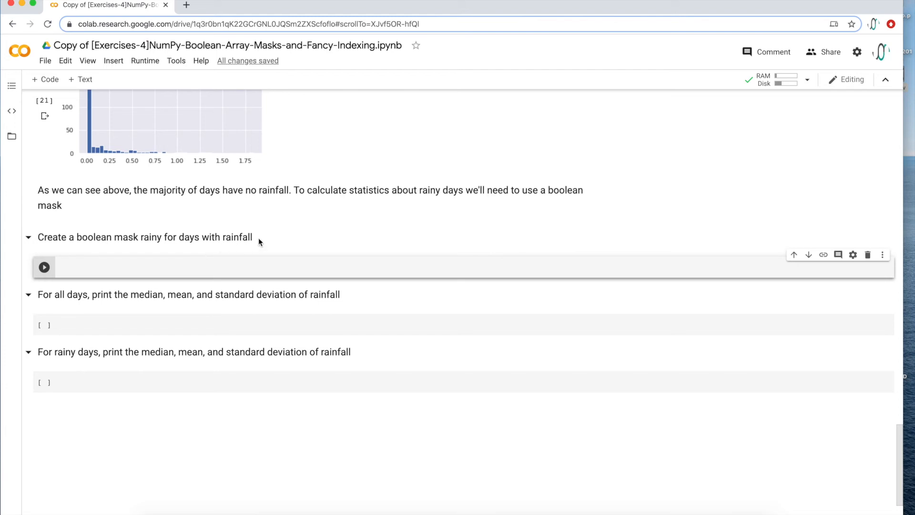
Type and run inches > 0 to get the boolean rainy-day Series
{"action": "double_click", "coordinate": [227, 237]}
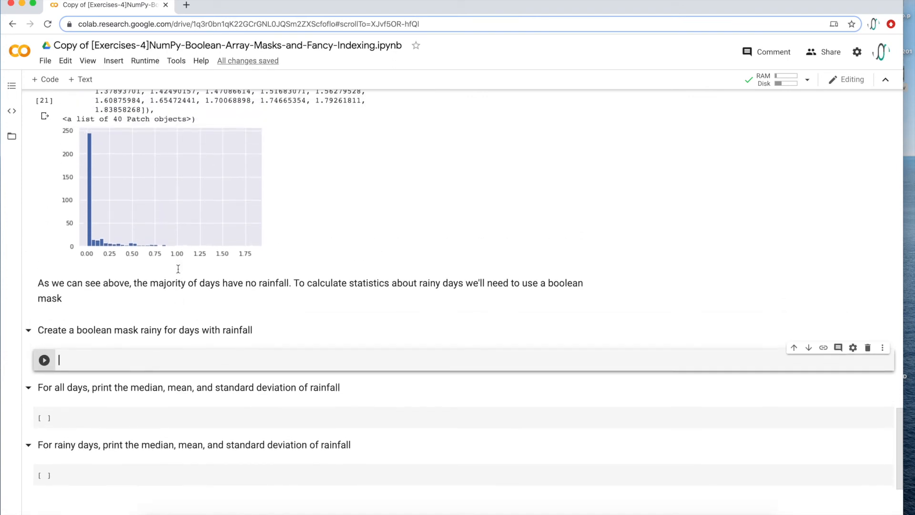
{"action": "scroll", "scroll_direction": "down", "scroll_amount": 3}
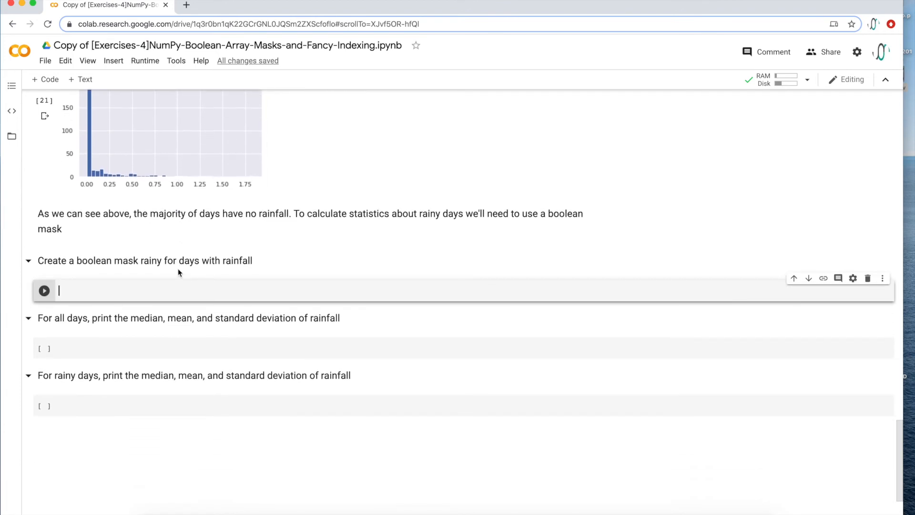
{"action": "type", "text": "inches"}
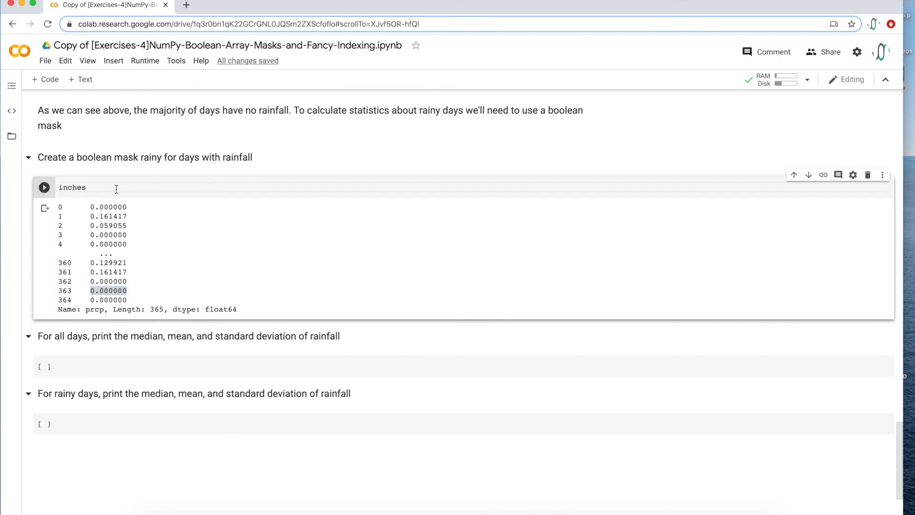
{"action": "type", "text": ">"}
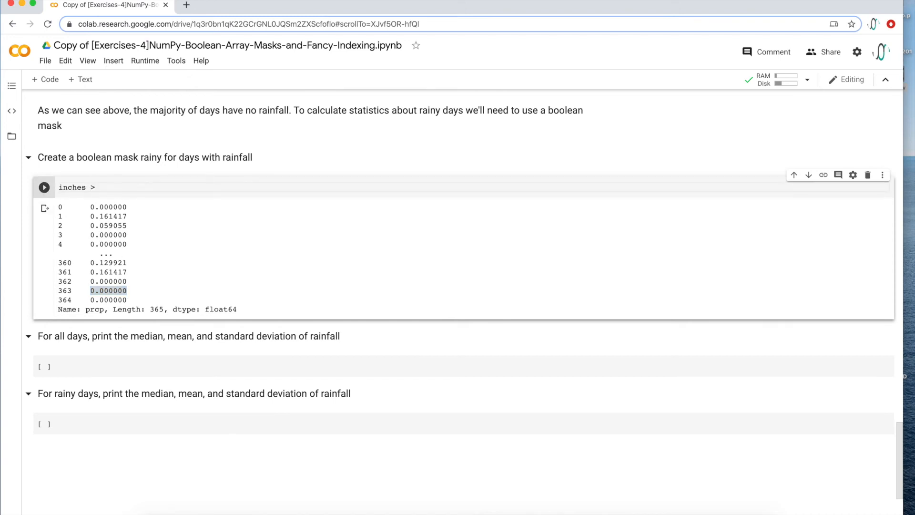
{"action": "type", "text": "0"}
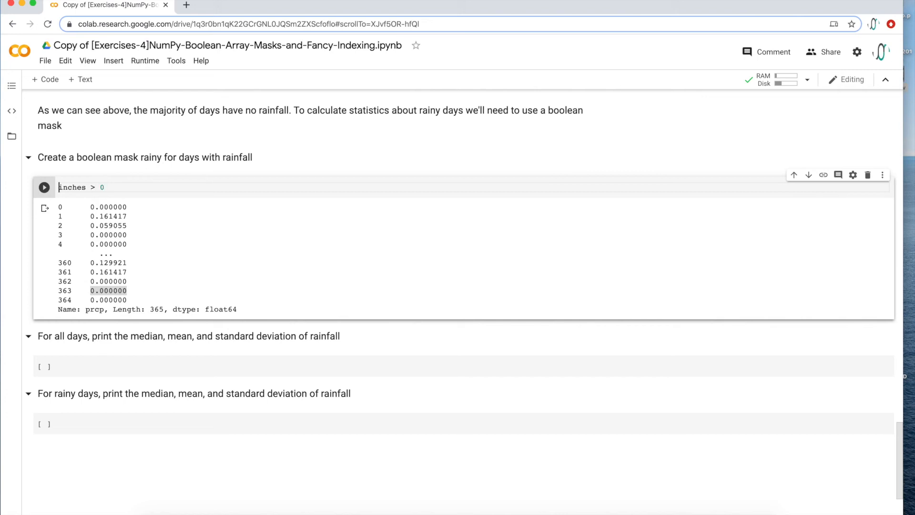
{"action": "left_click", "coordinate": [43, 187]}
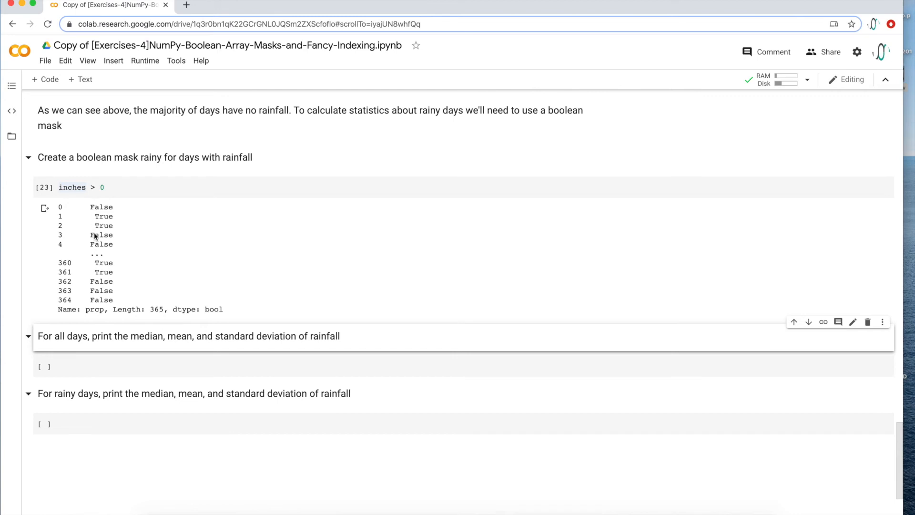
{"action": "left_click", "coordinate": [76, 187]}
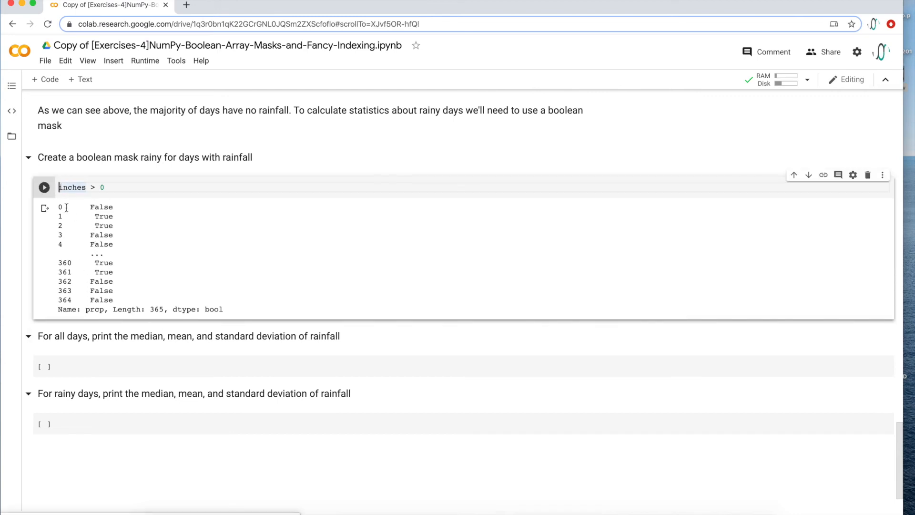
{"action": "mouse_move", "coordinate": [79, 232]}
{"action": "type", "text": "rainy = "}
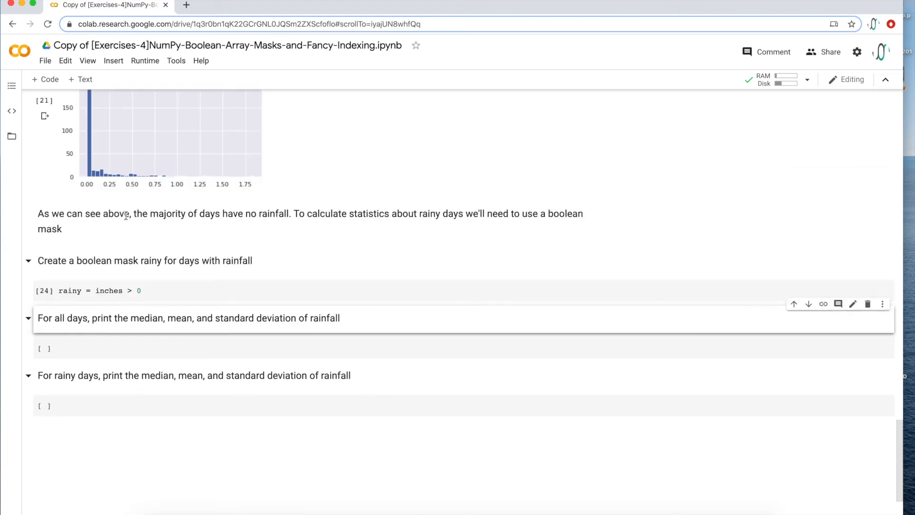
{"action": "mouse_move", "coordinate": [78, 371]}
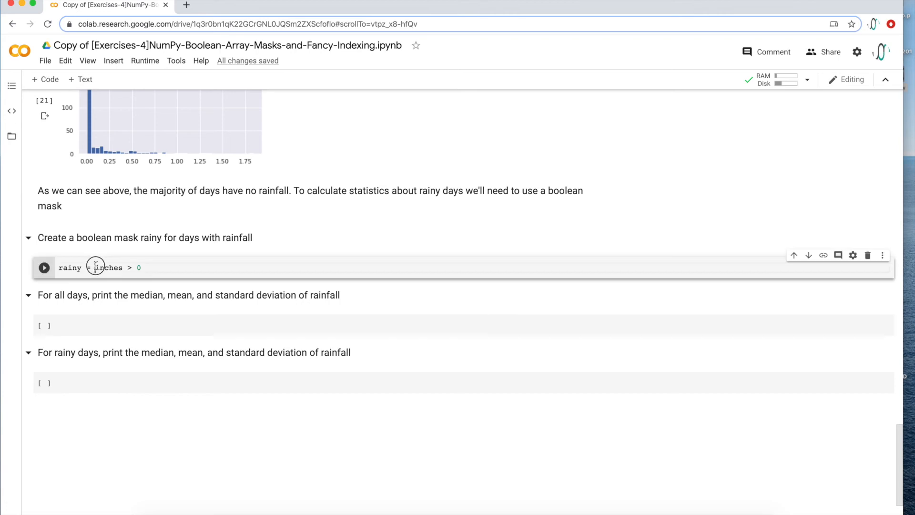
Select inches in the rainy = inches > 0 mask cell
{"action": "double_click", "coordinate": [109, 267]}
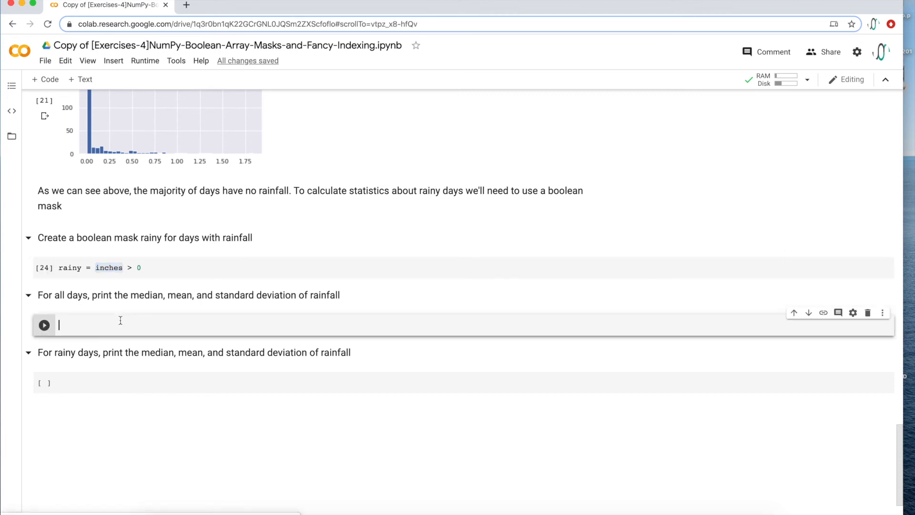
Write and run np.median(inches) under a #median comment
{"action": "type", "text": "#"}
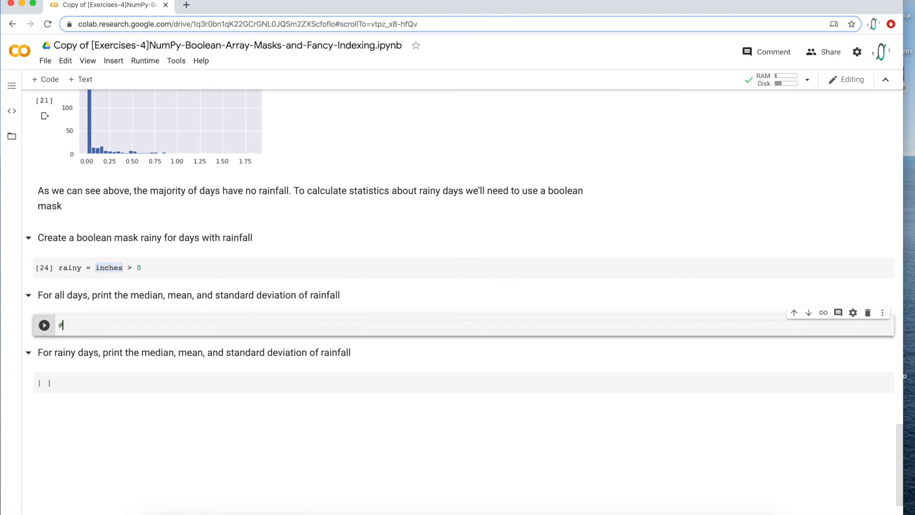
{"action": "type", "text": "media"}
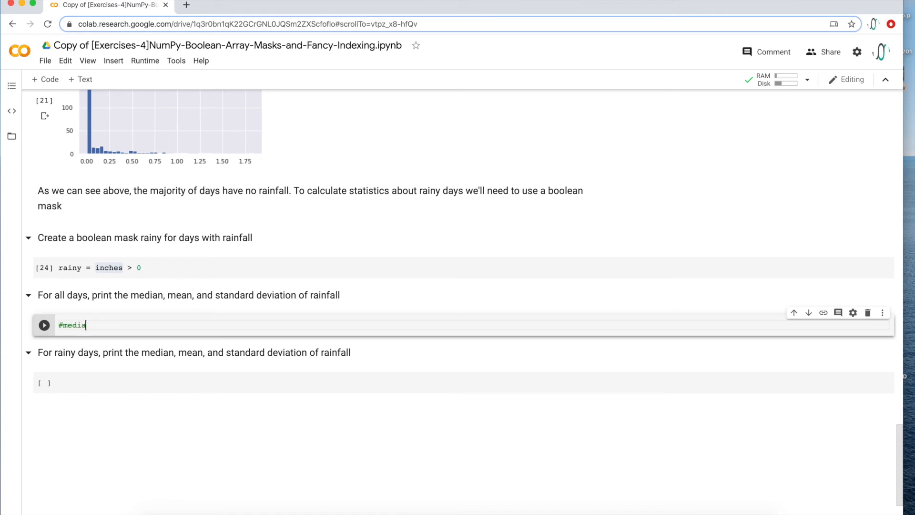
{"action": "type", "text": "n"}
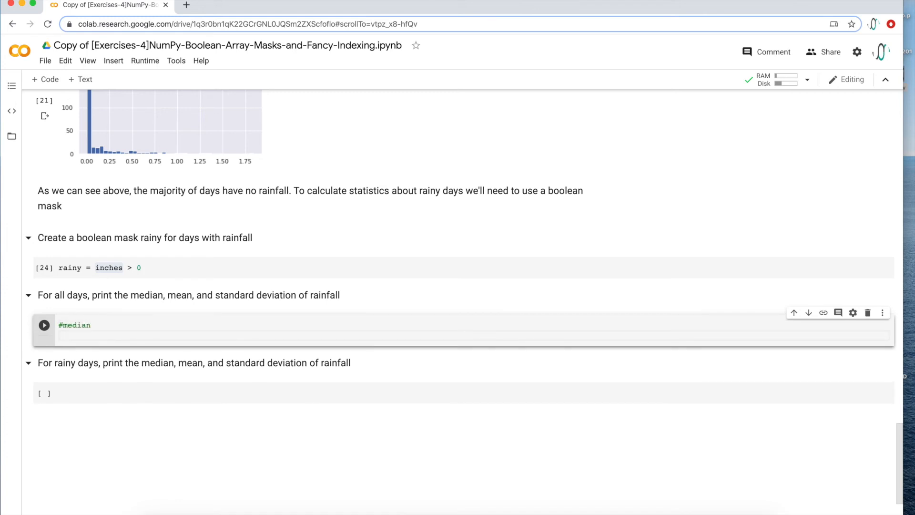
{"action": "type", "text": "np."}
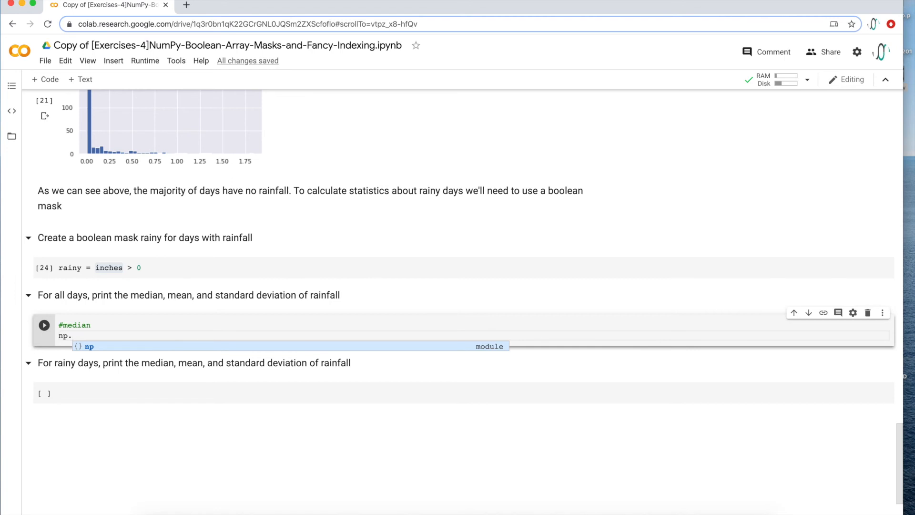
{"action": "type", "text": "median("}
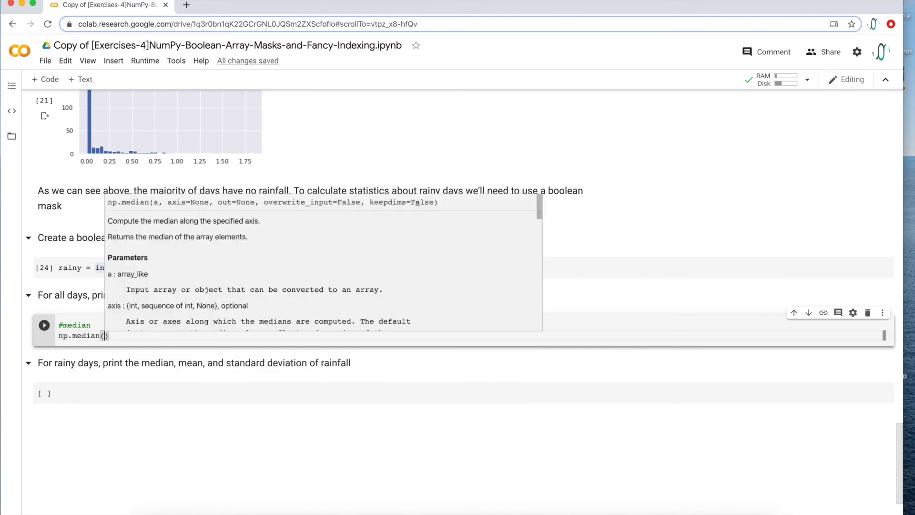
{"action": "type", "text": "inches"}
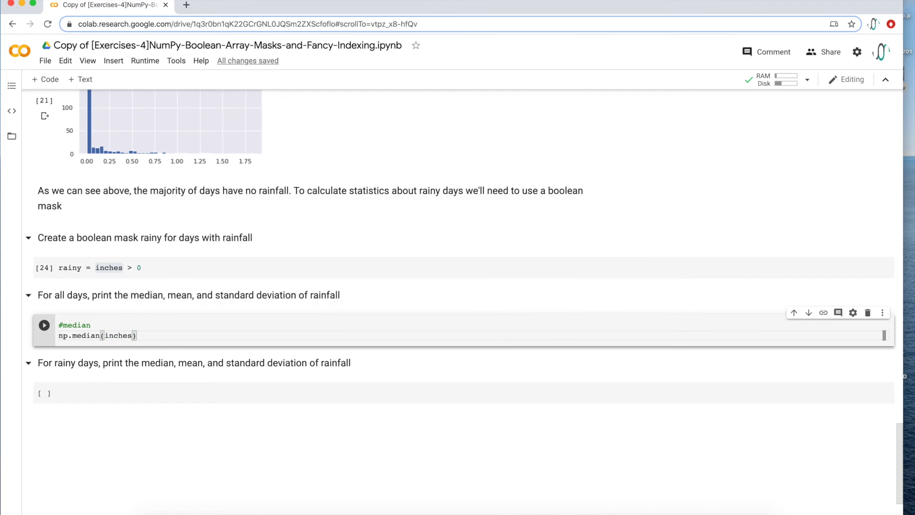
{"action": "left_click", "coordinate": [43, 325]}
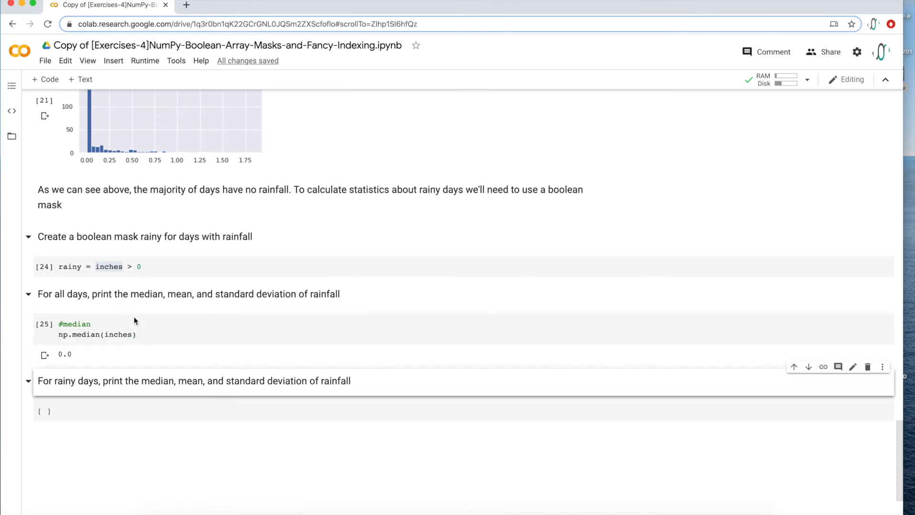
{"action": "left_click", "coordinate": [117, 334]}
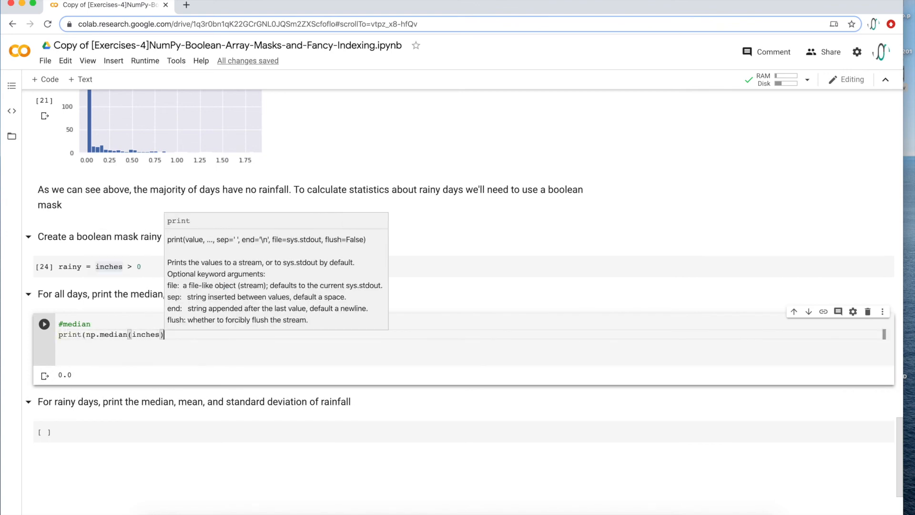
Add #mean and #std lines printing np.mean and np.std of inches, then run
{"action": "key", "text": "enter"}
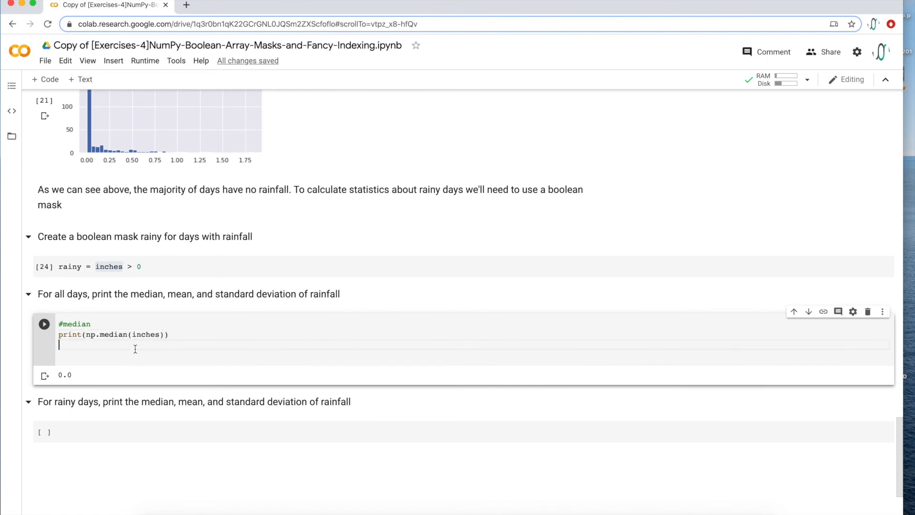
{"action": "type", "text": "#"}
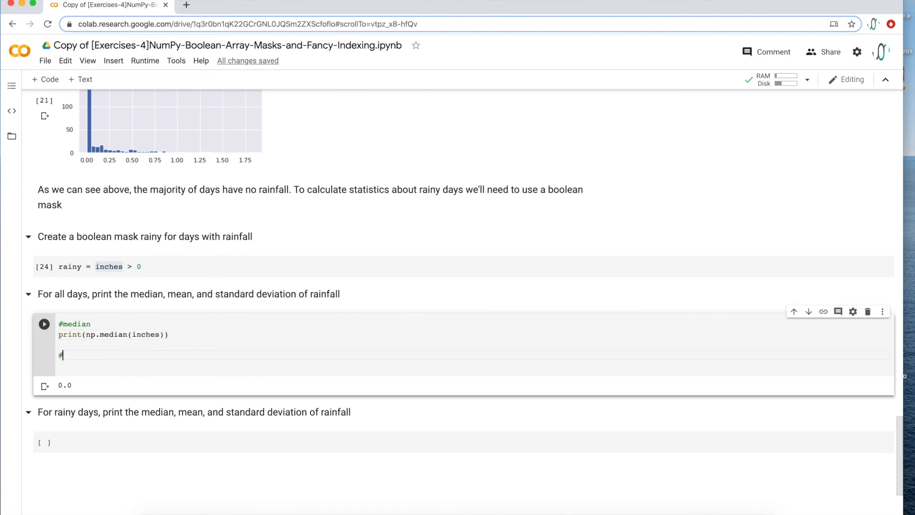
{"action": "type", "text": "mean"}
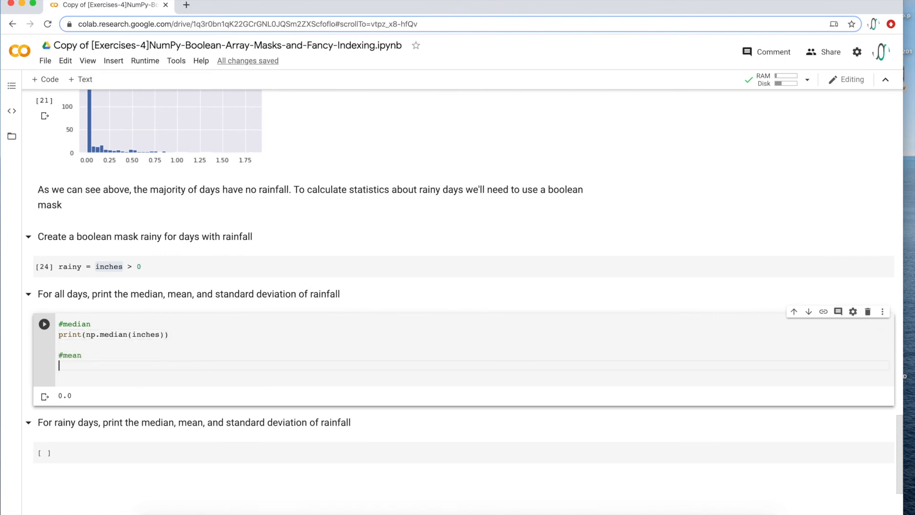
{"action": "type", "text": "print(np.mean(inches"}
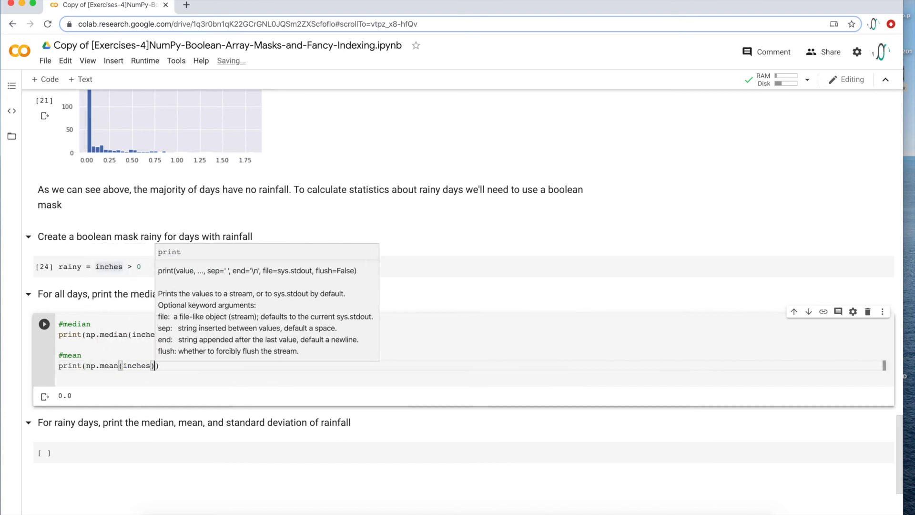
{"action": "type", "text": "#"}
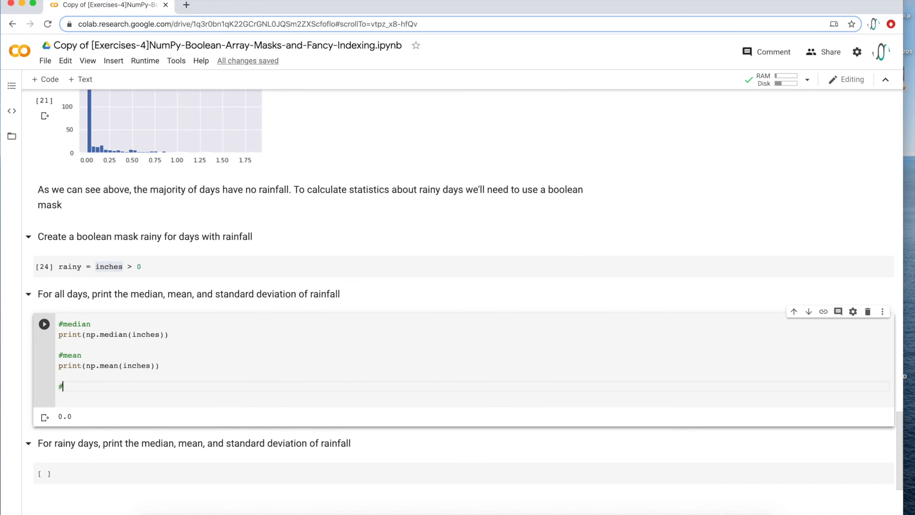
{"action": "type", "text": "std"}
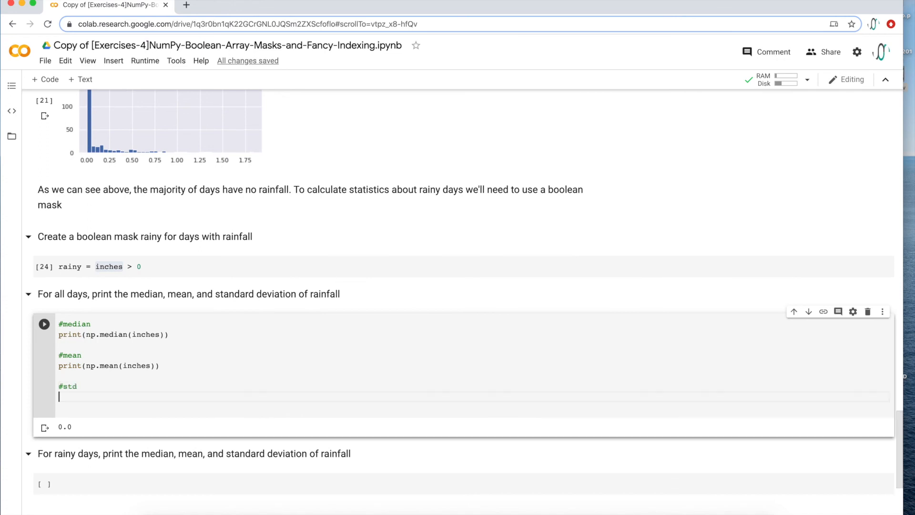
{"action": "type", "text": "print(np."}
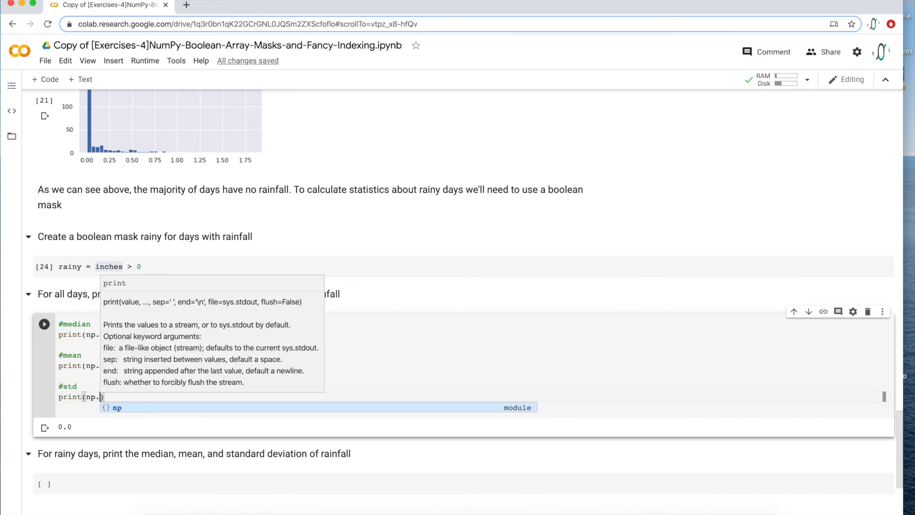
{"action": "type", "text": "std(inches"}
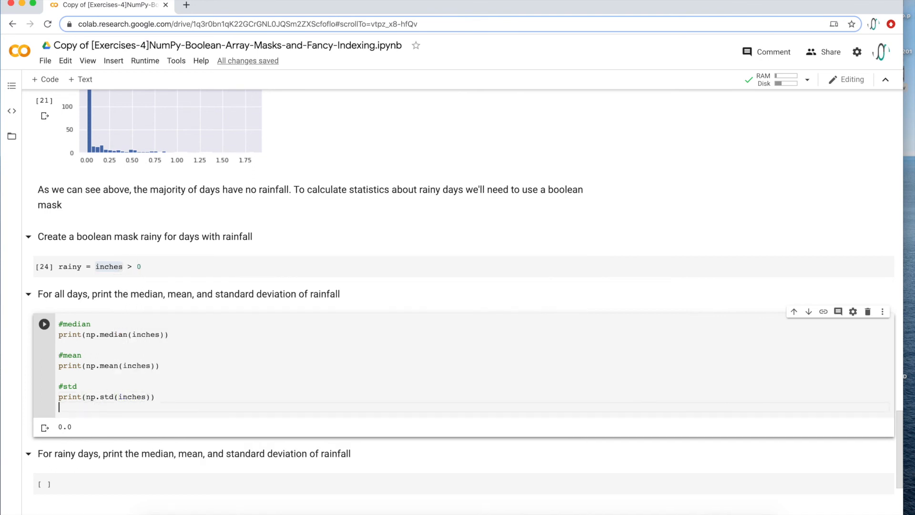
{"action": "left_click", "coordinate": [44, 324]}
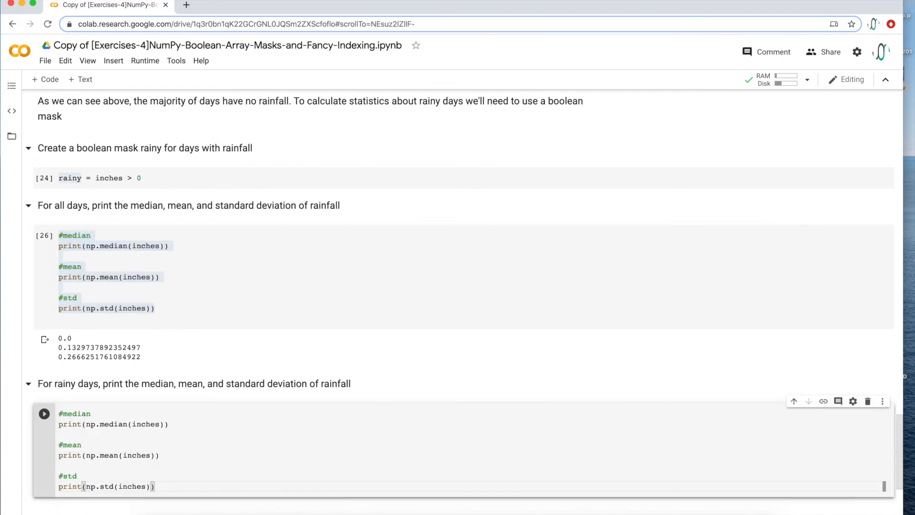
{"action": "mouse_move", "coordinate": [632, 414]}
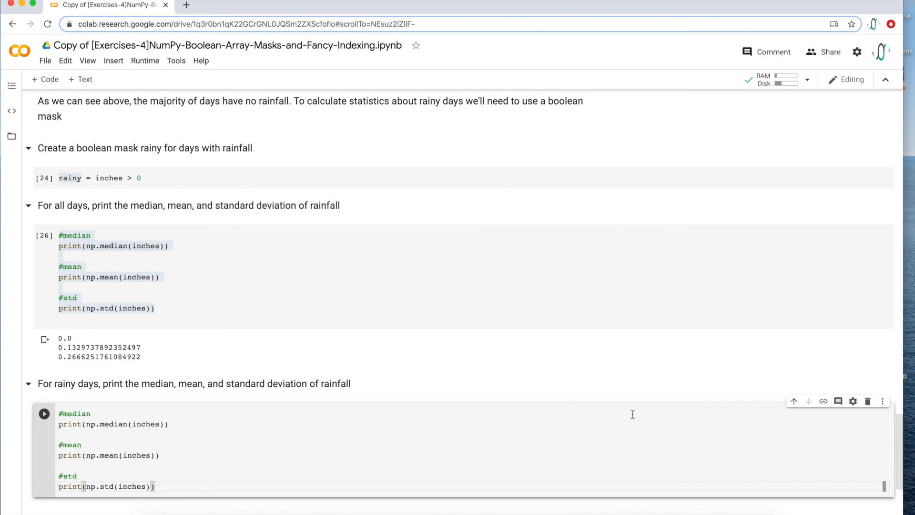
Replace inches with inches[rainy] in the rainy-days median, mean and std lines
{"action": "left_click", "coordinate": [159, 424]}
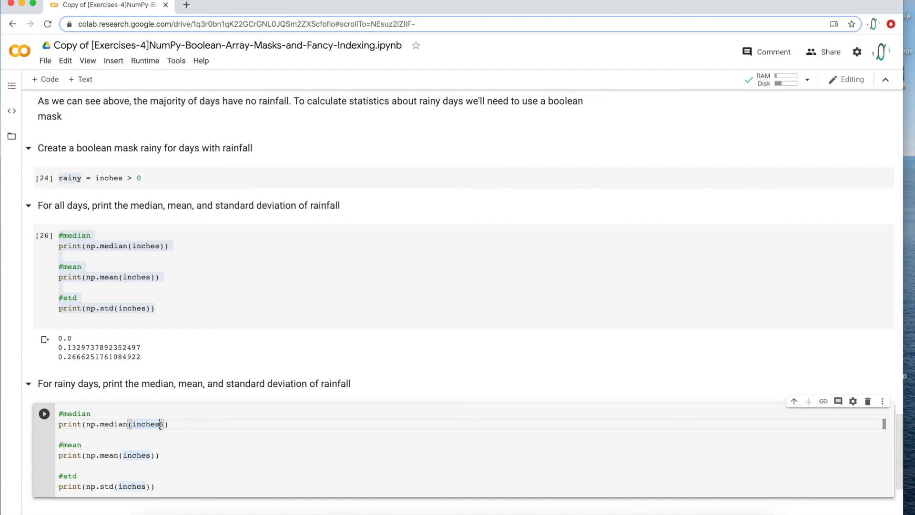
{"action": "type", "text": "["}
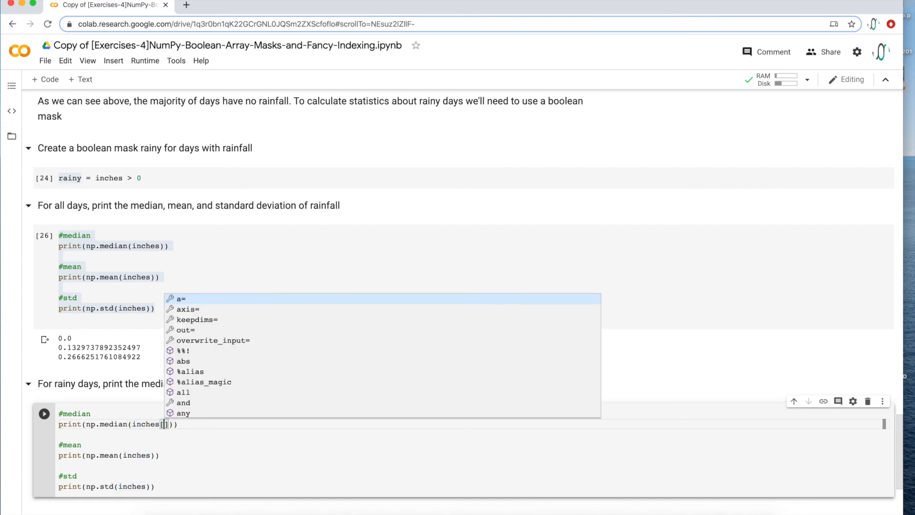
{"action": "type", "text": "rainy"}
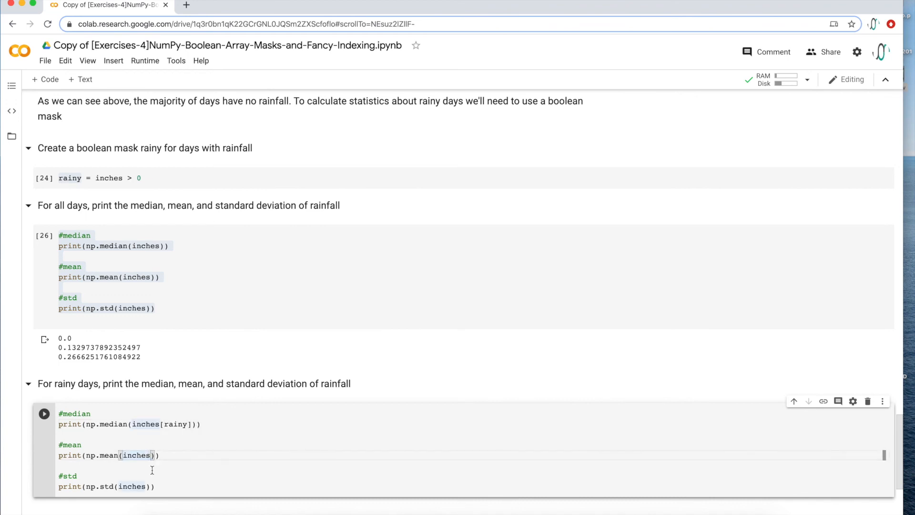
{"action": "type", "text": "[rainy"}
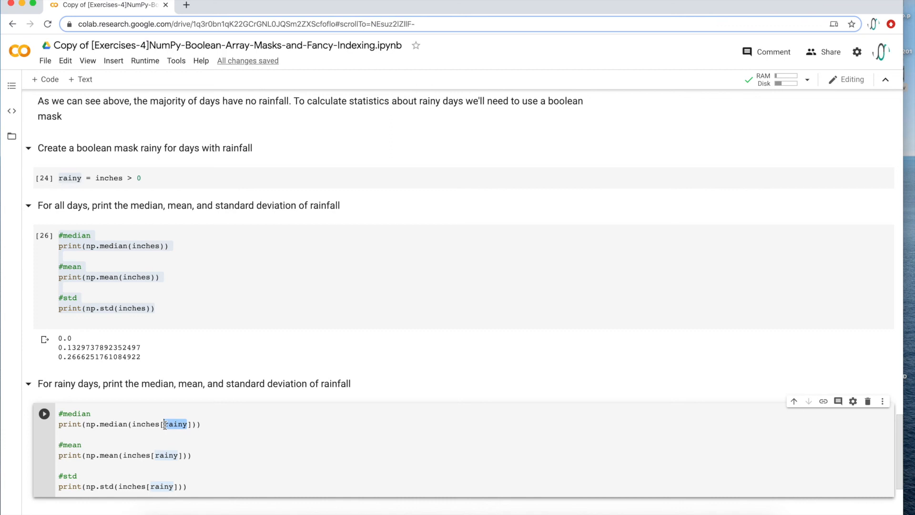
{"action": "left_click", "coordinate": [145, 424]}
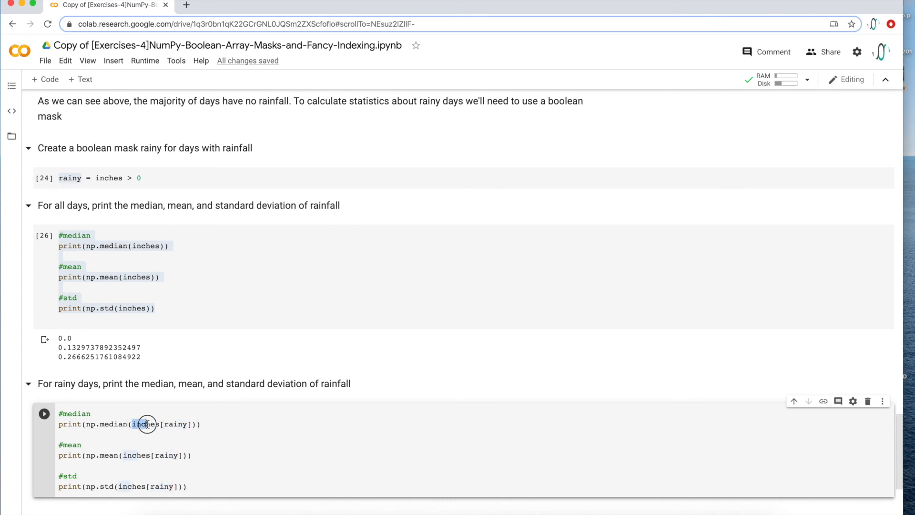
{"action": "double_click", "coordinate": [146, 424]}
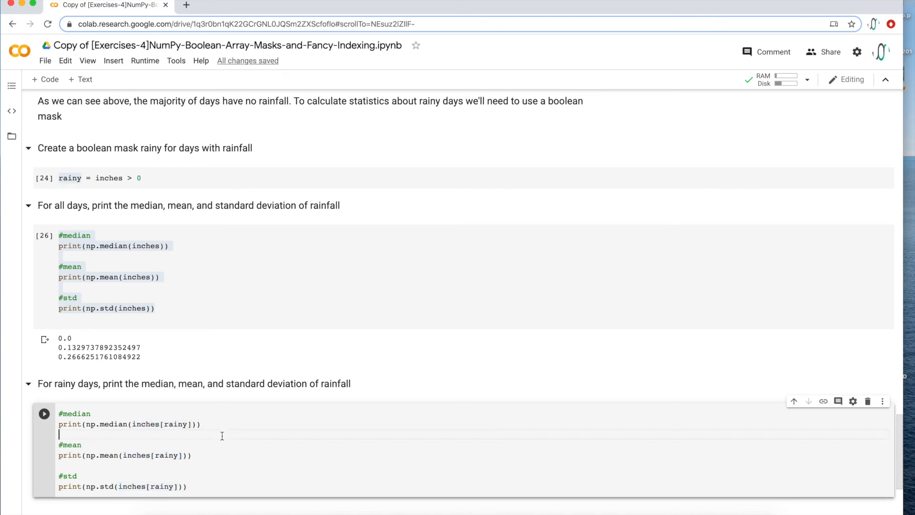
Run the rainy-days cell (median 0.195, mean 0.324, std 0.334), then return to the all-days cell
{"action": "left_click", "coordinate": [44, 414]}
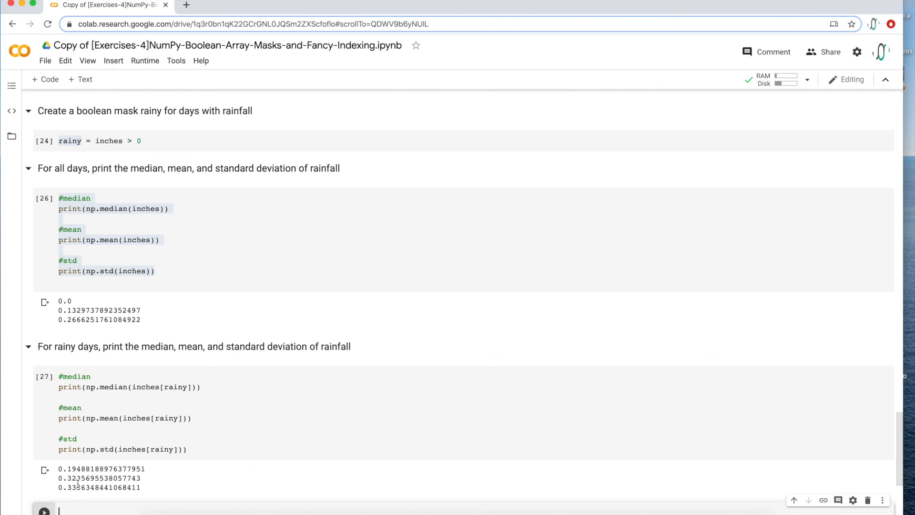
{"action": "left_click", "coordinate": [97, 250]}
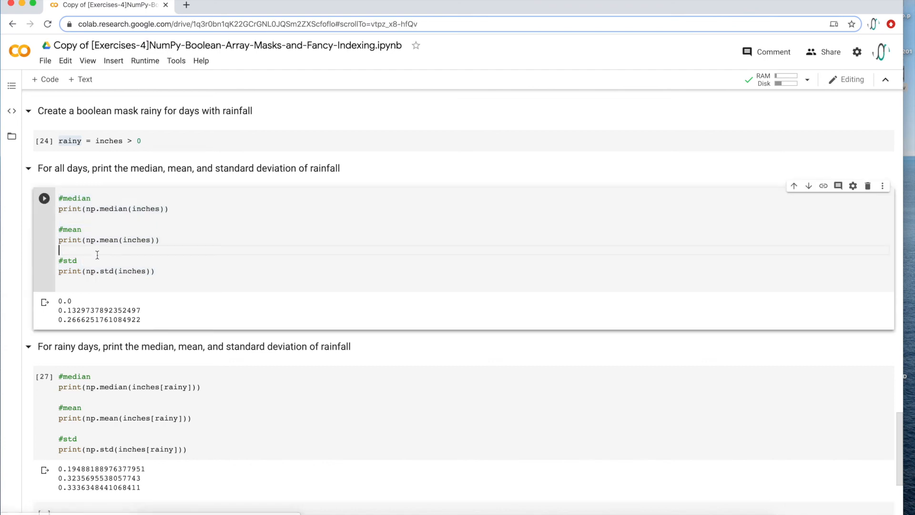
{"action": "mouse_move", "coordinate": [98, 219]}
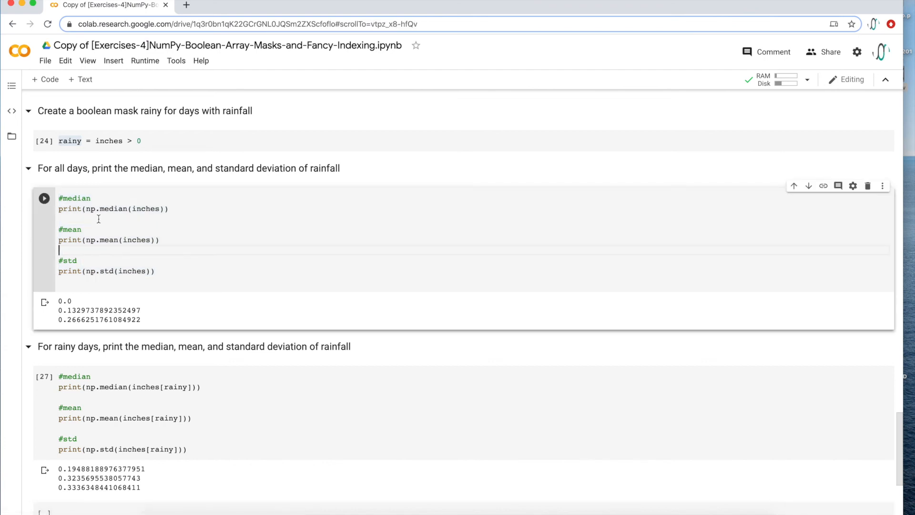